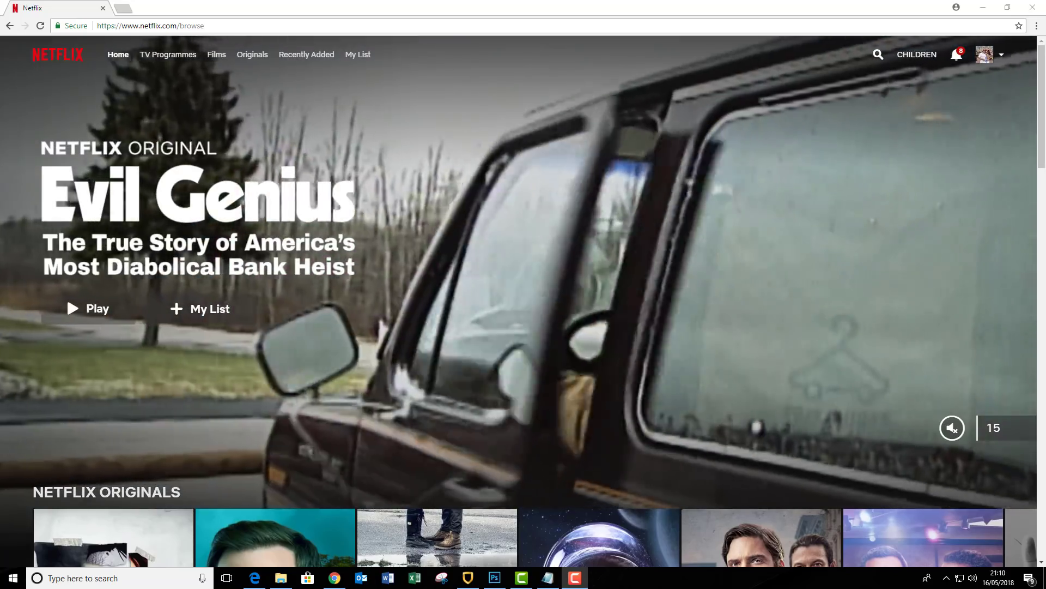
# Step: Search Netflix for 'THE WALKING DEAD' from the home page
pyautogui.scroll(-3)
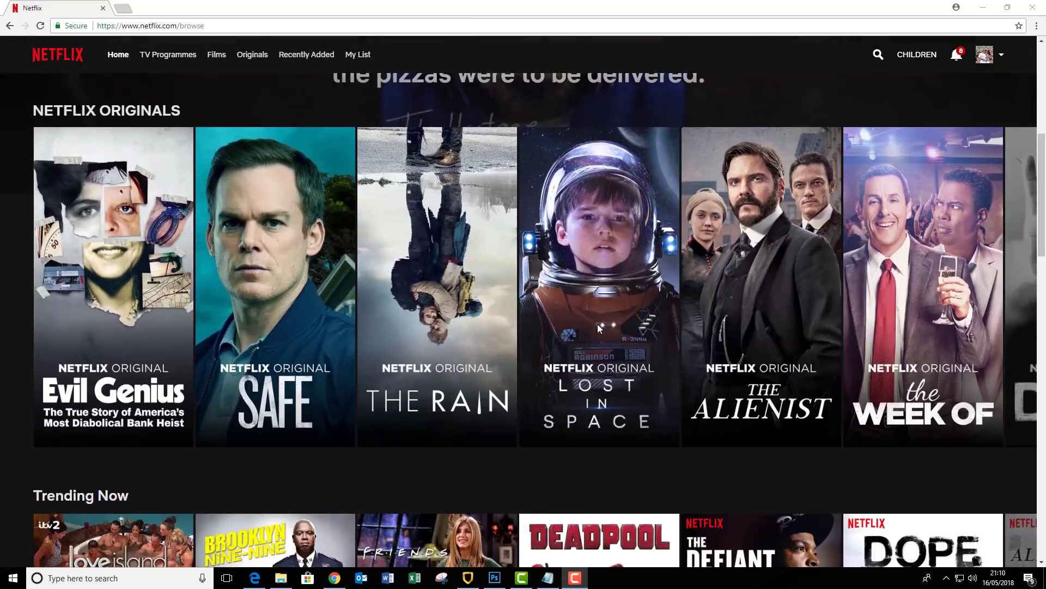
pyautogui.scroll(-3)
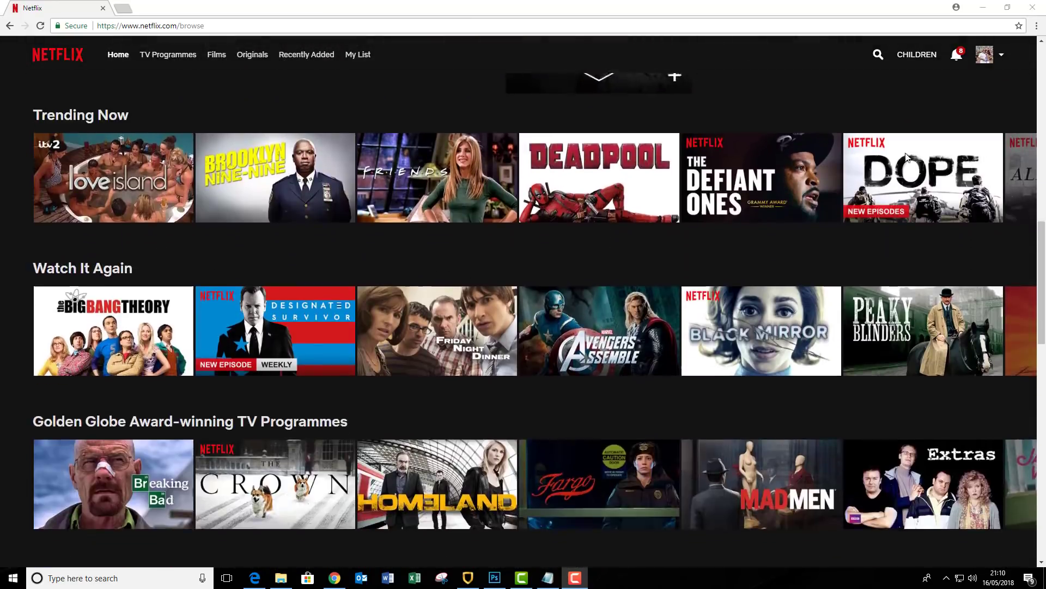
pyautogui.click(878, 54)
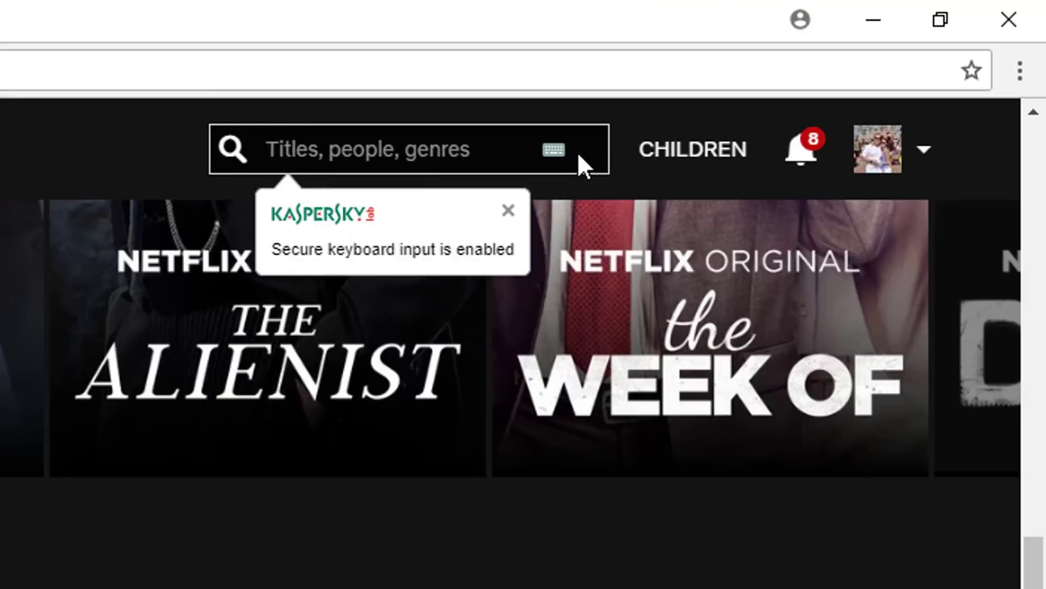
pyautogui.write('THE WALKING DEAD')
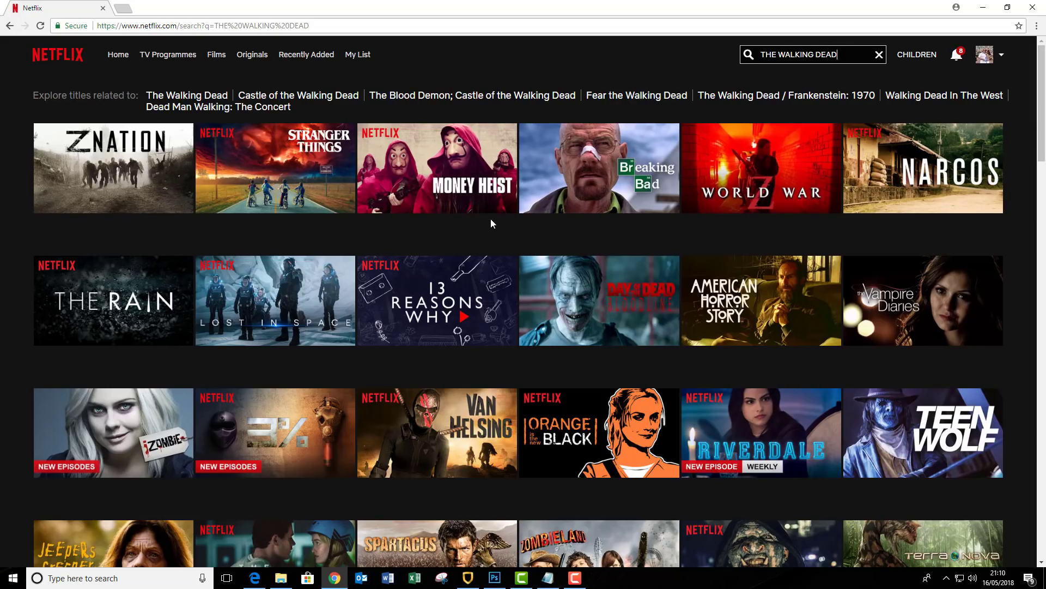
pyautogui.click(186, 26)
pyautogui.write('WWW.ST')
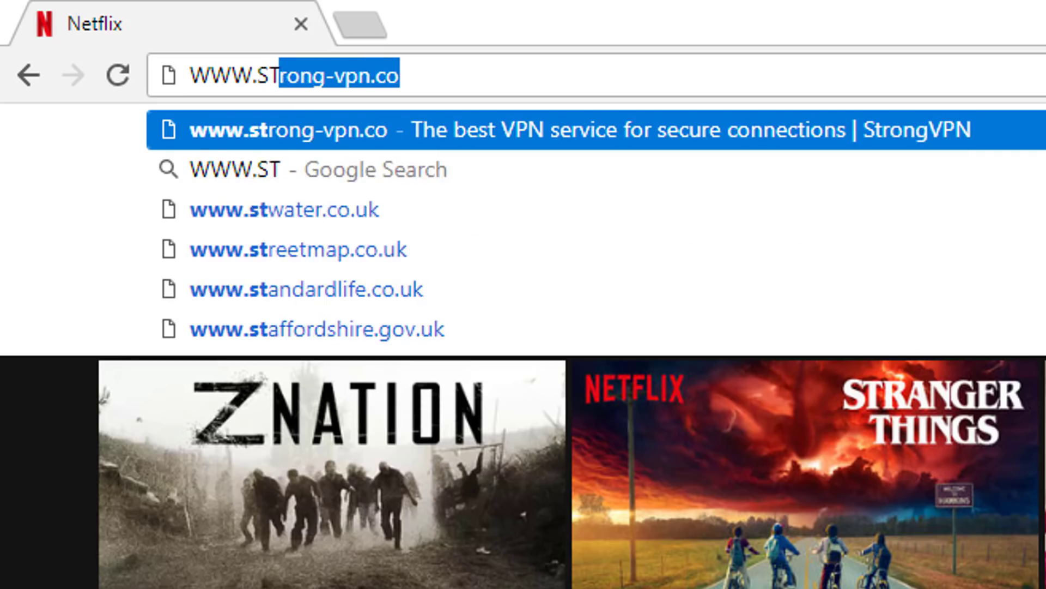
pyautogui.write('RONG-VPN')
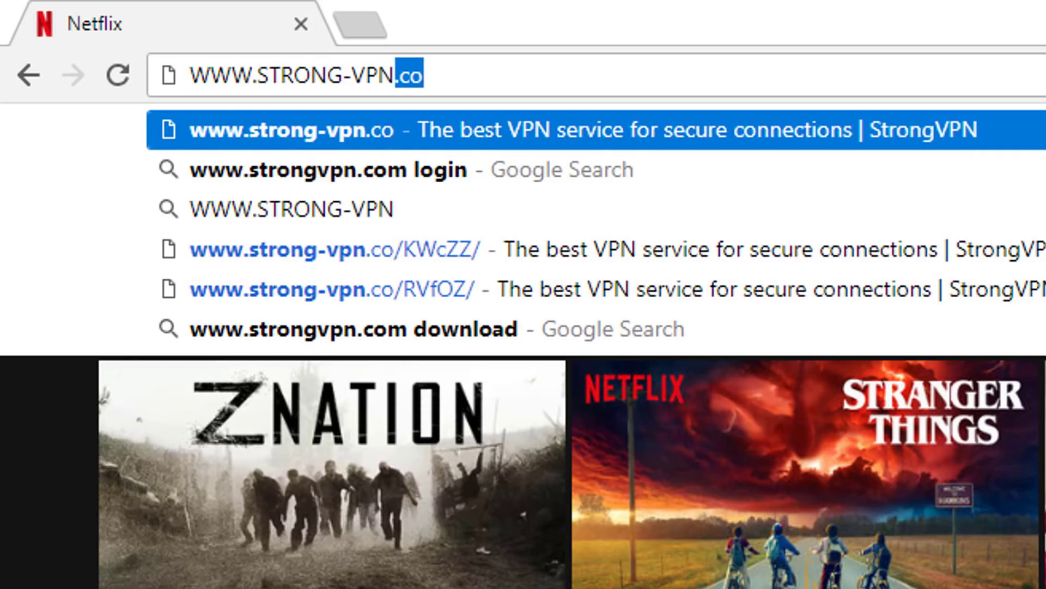
pyautogui.write('CO')
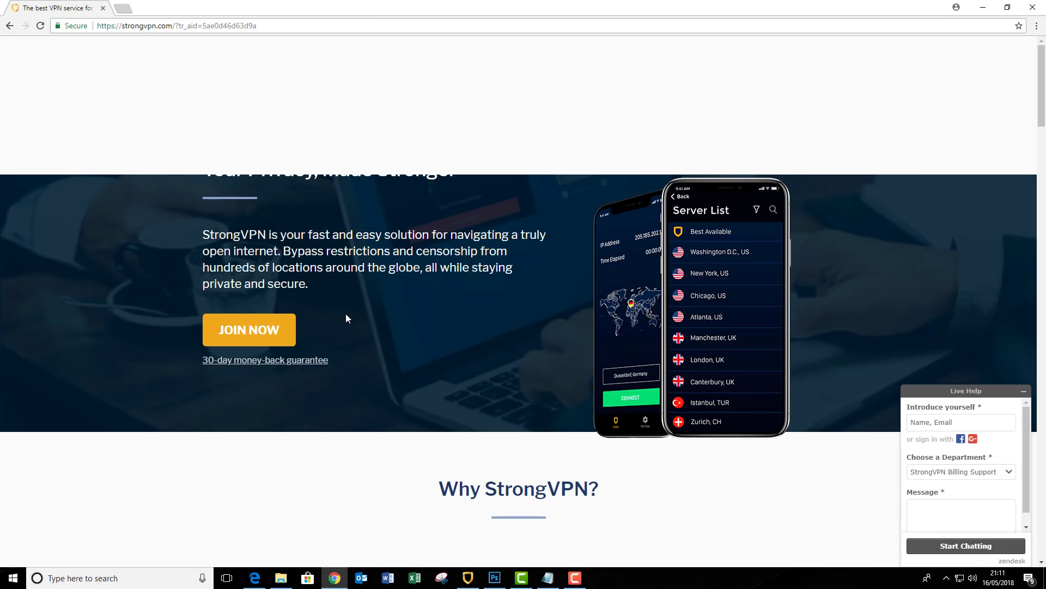
pyautogui.moveTo(746, 271)
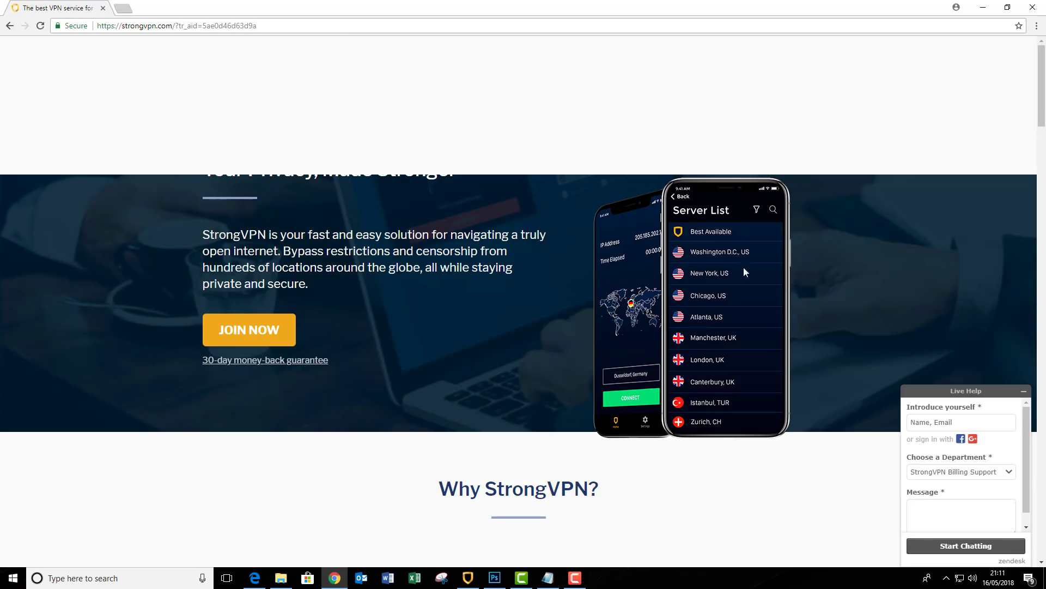
pyautogui.scroll(3)
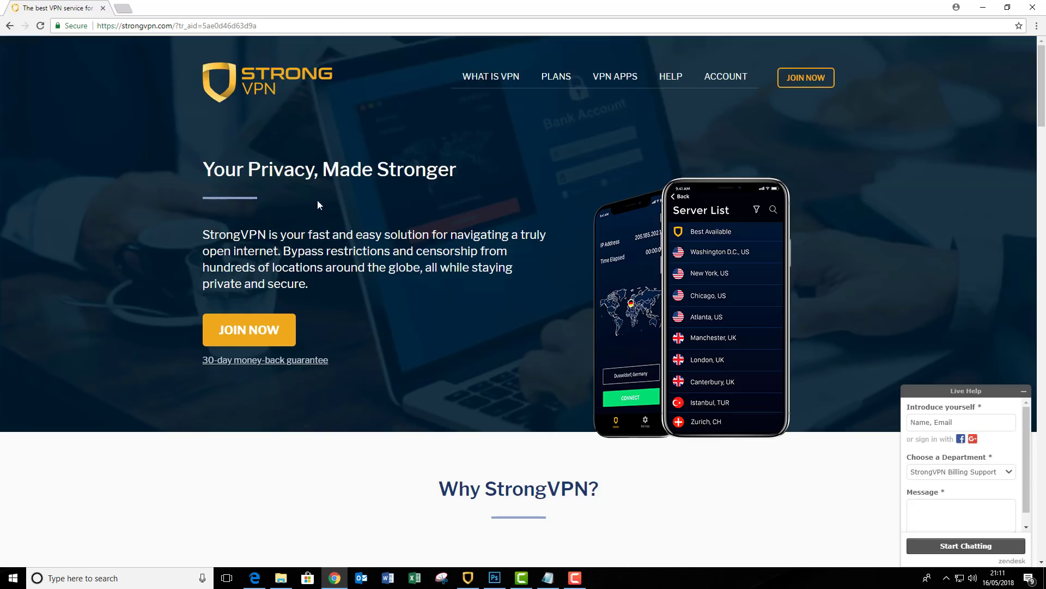
pyautogui.moveTo(294, 100)
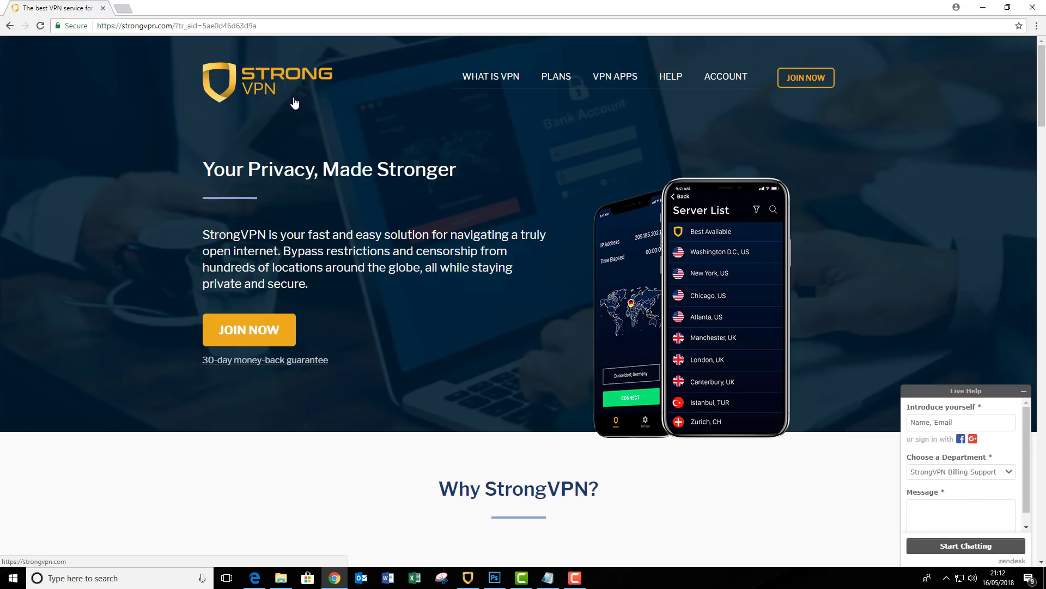
pyautogui.moveTo(295, 101)
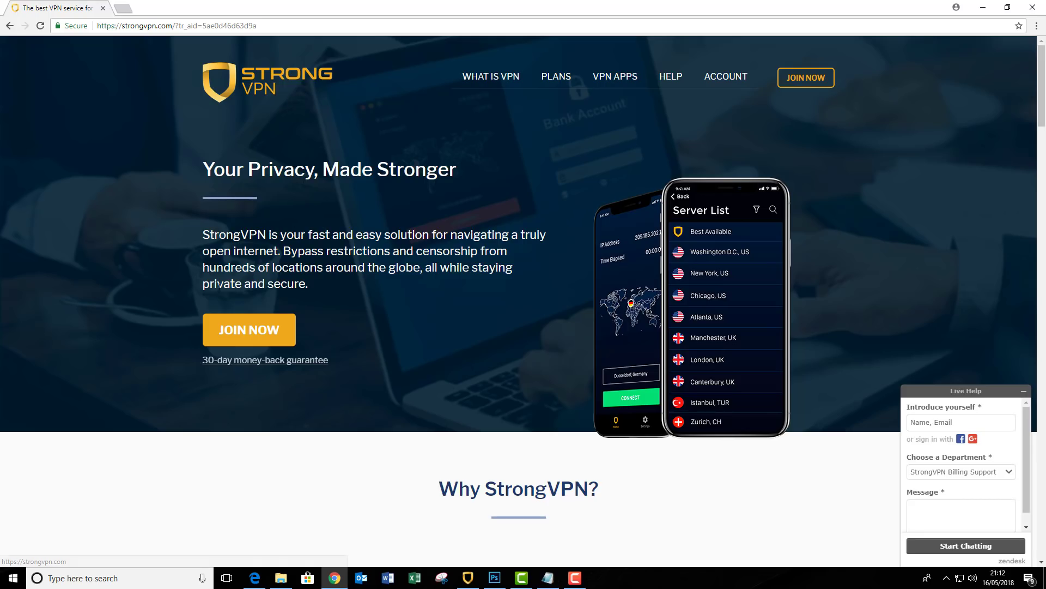
pyautogui.moveTo(362, 157)
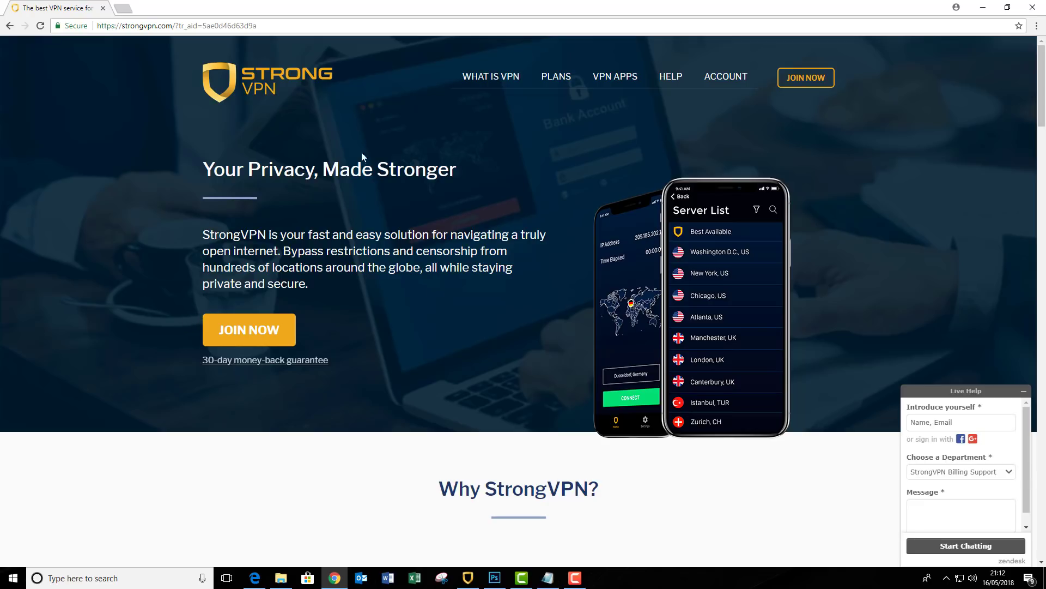
# Step: Start the StrongVPN signup with JOIN NOW and scroll to the email and payment sections
pyautogui.click(249, 329)
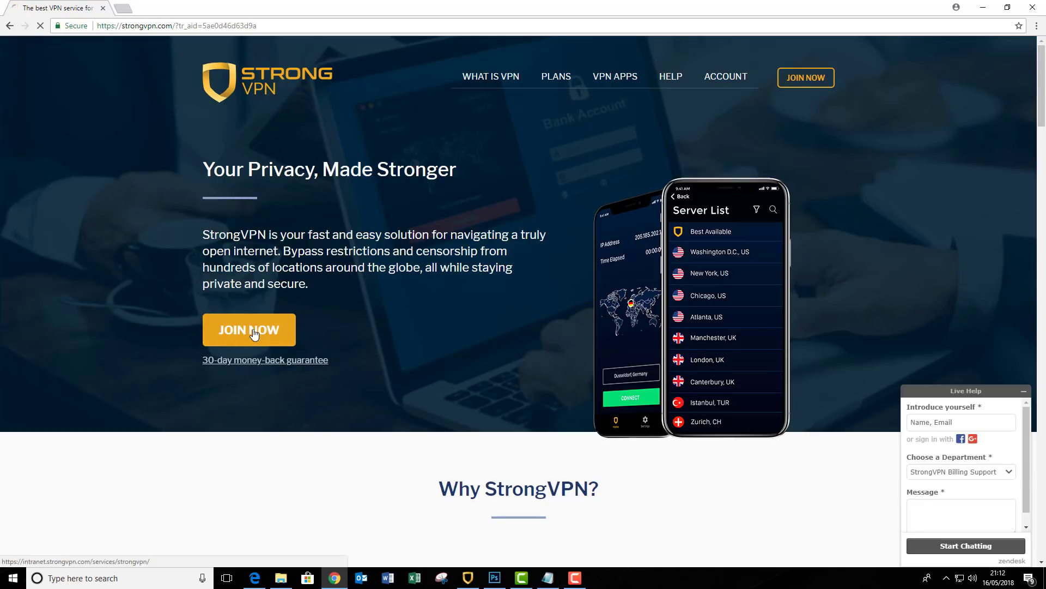
pyautogui.click(248, 329)
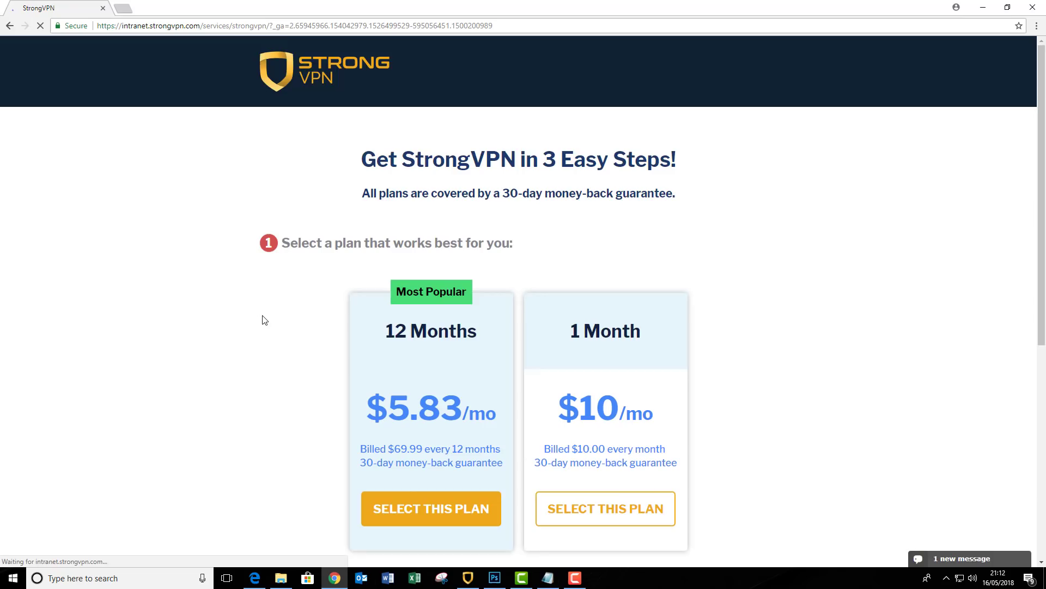
pyautogui.scroll(-3)
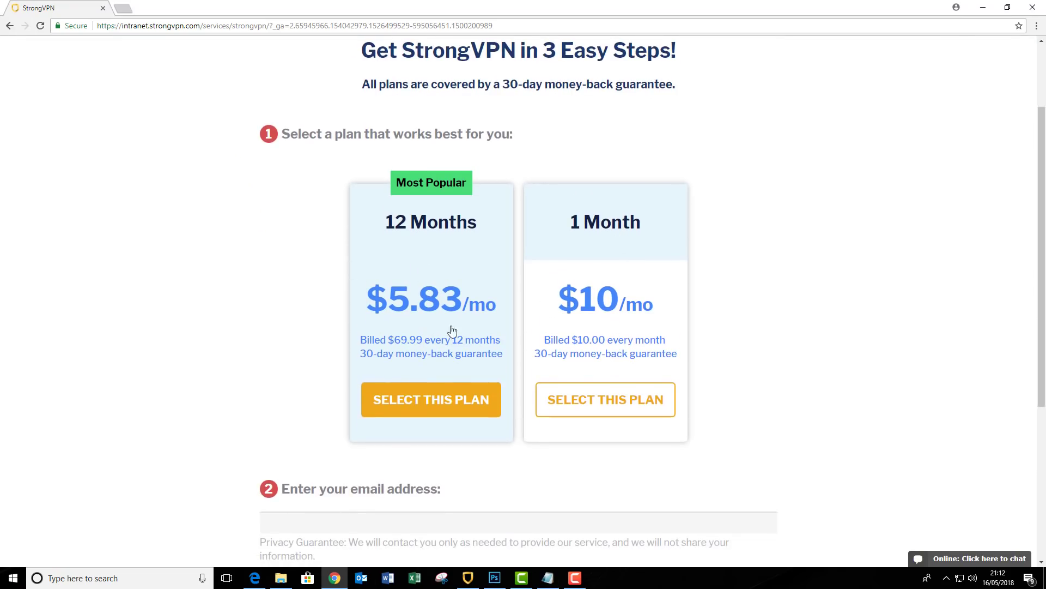
pyautogui.moveTo(615, 285)
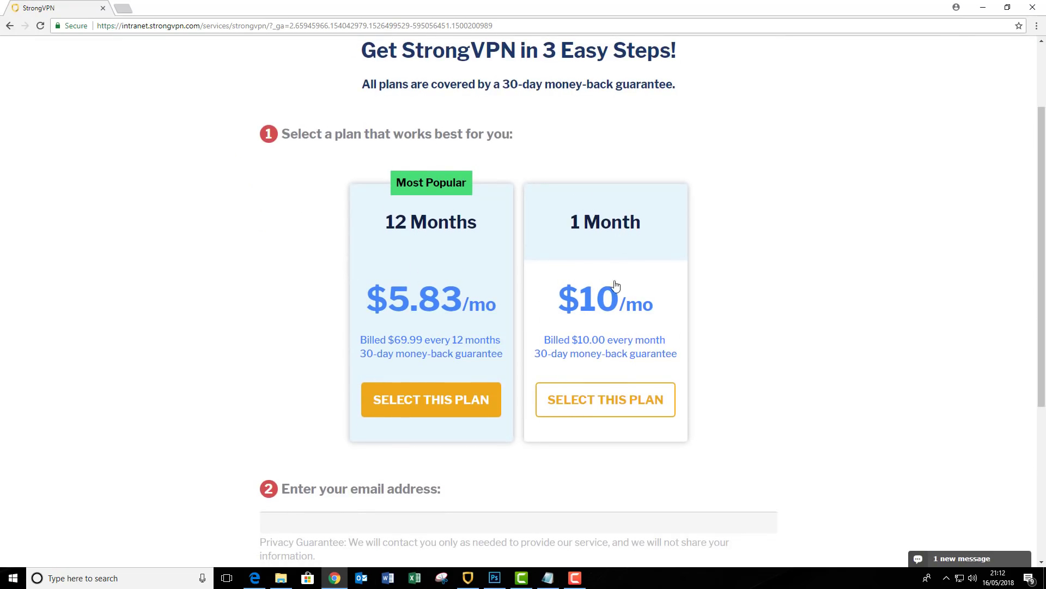
pyautogui.moveTo(434, 229)
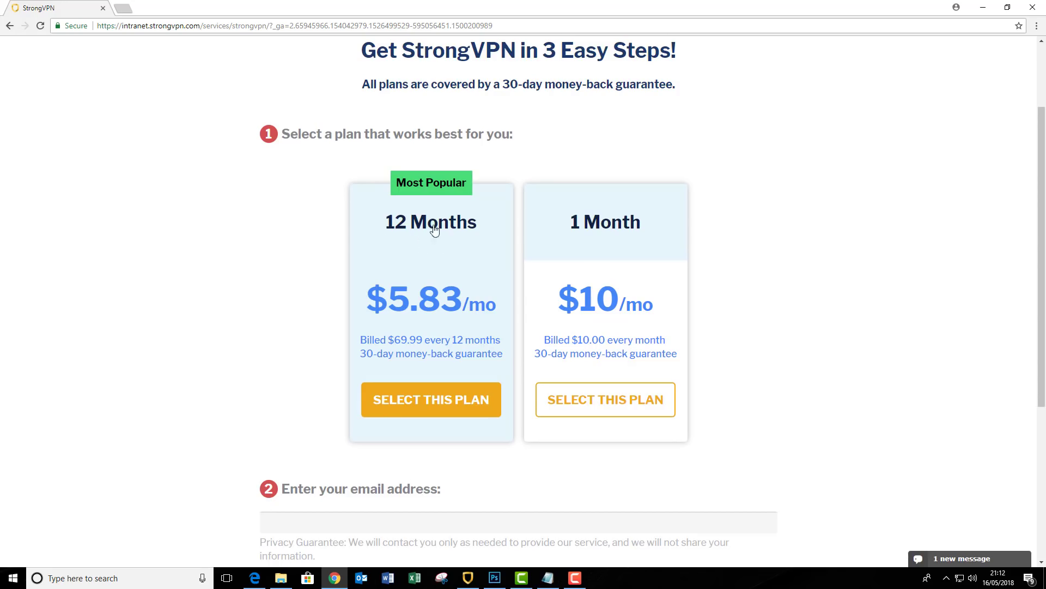
pyautogui.moveTo(397, 351)
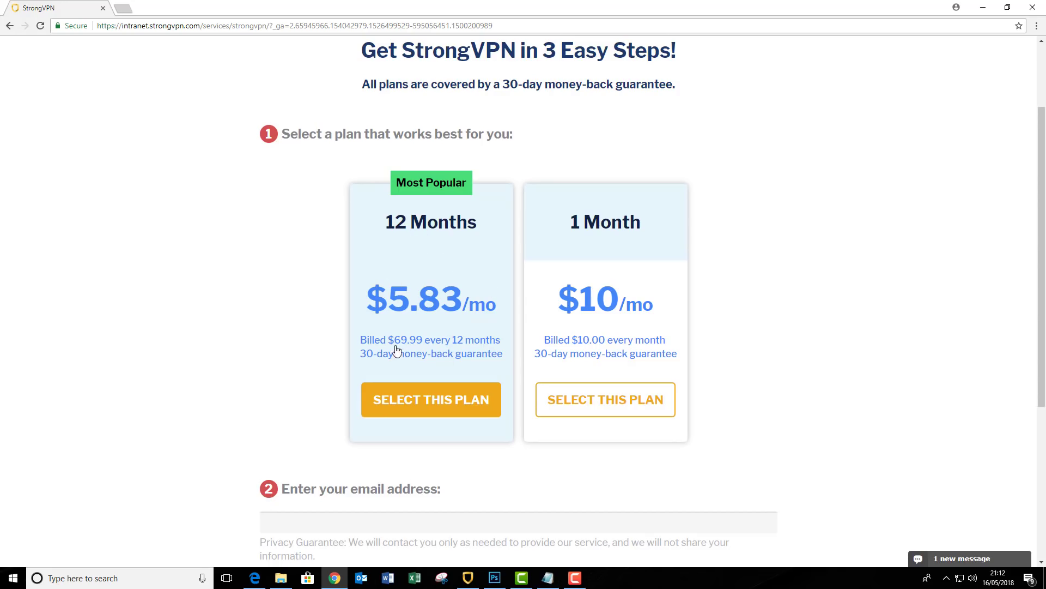
pyautogui.moveTo(402, 321)
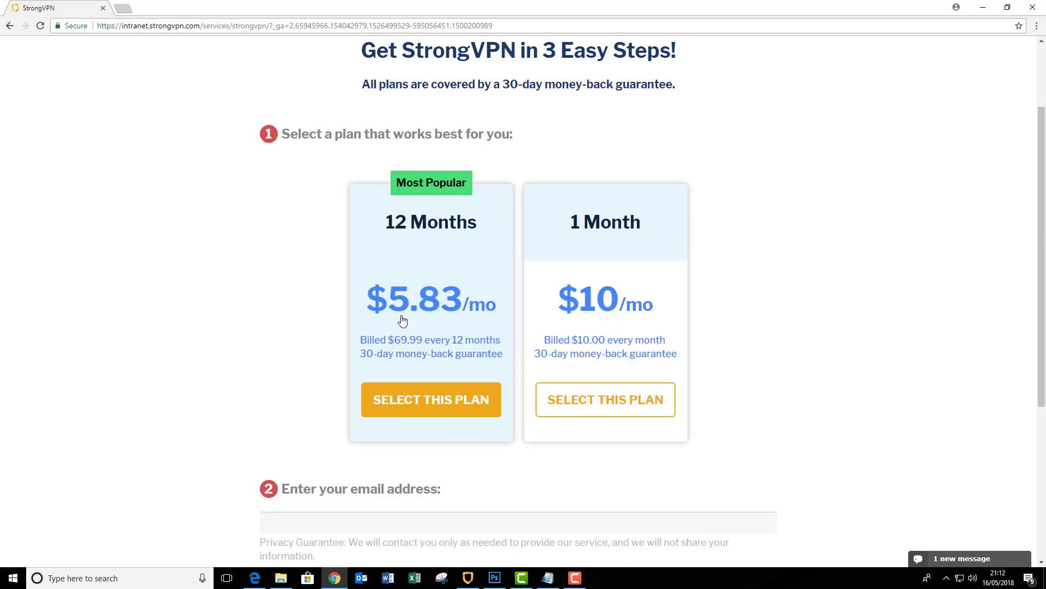
pyautogui.moveTo(419, 314)
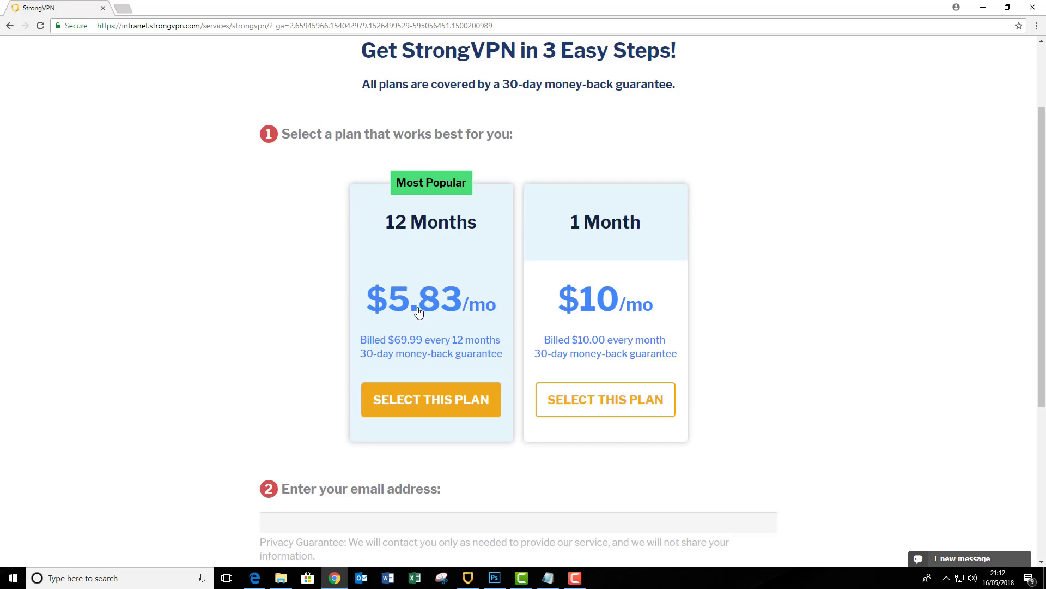
pyautogui.scroll(-3)
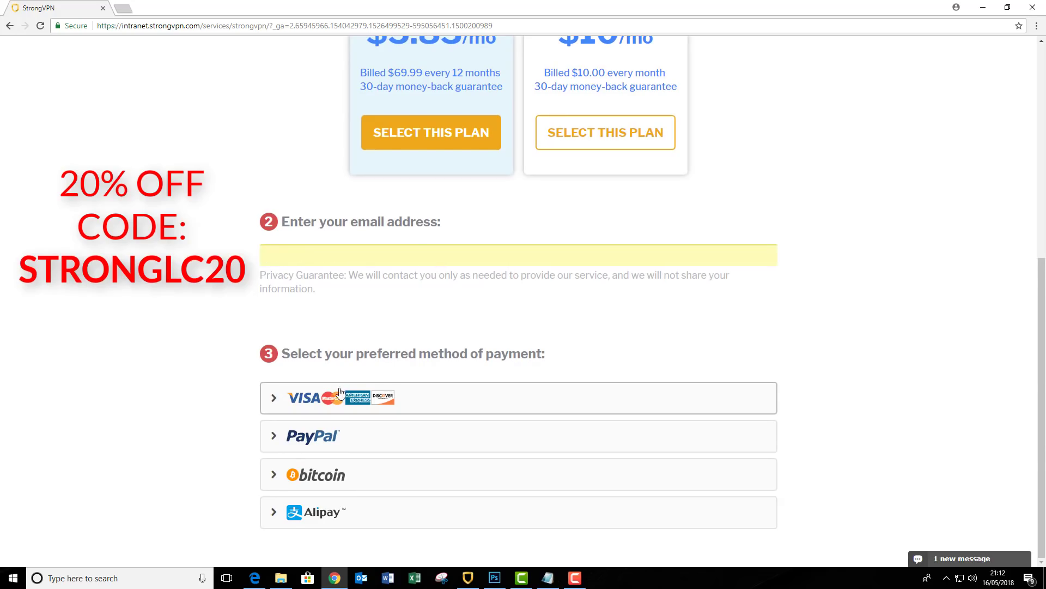
# Step: Choose card payment and reveal the coupon code field in Order Details
pyautogui.click(334, 397)
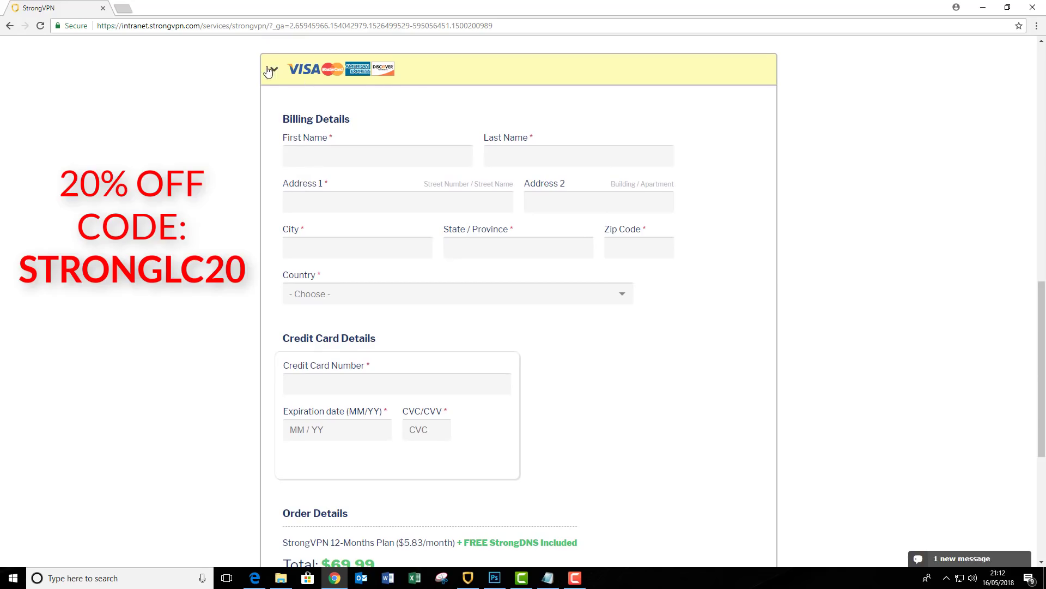
pyautogui.moveTo(300, 77)
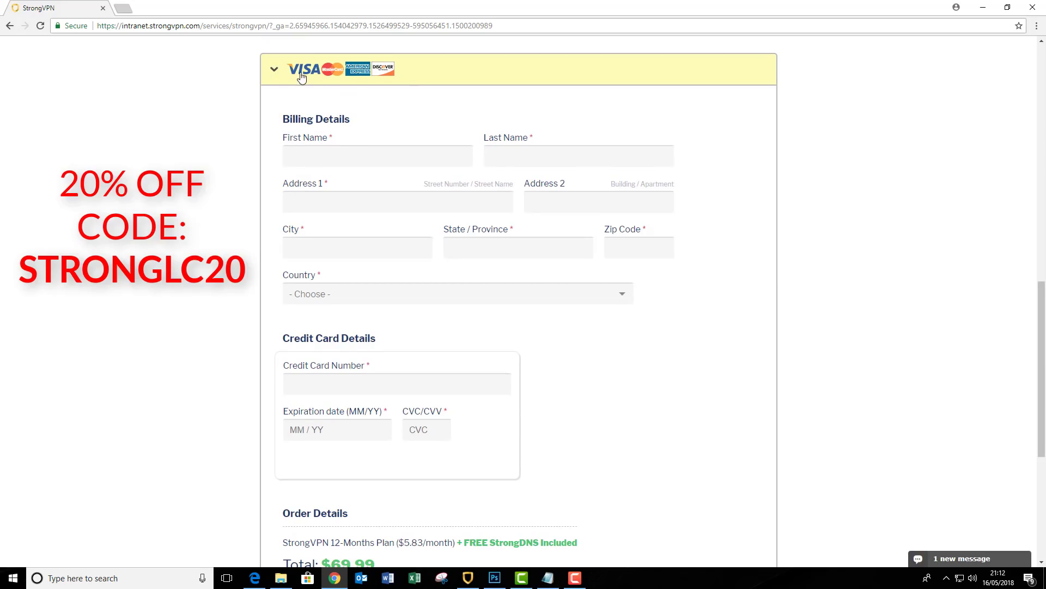
pyautogui.scroll(-3)
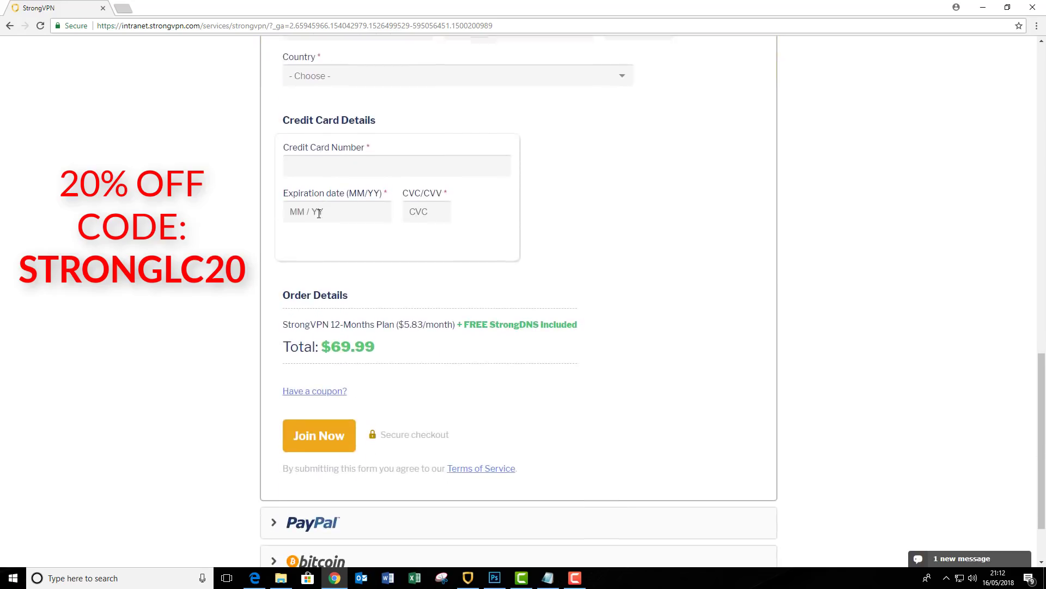
pyautogui.moveTo(295, 398)
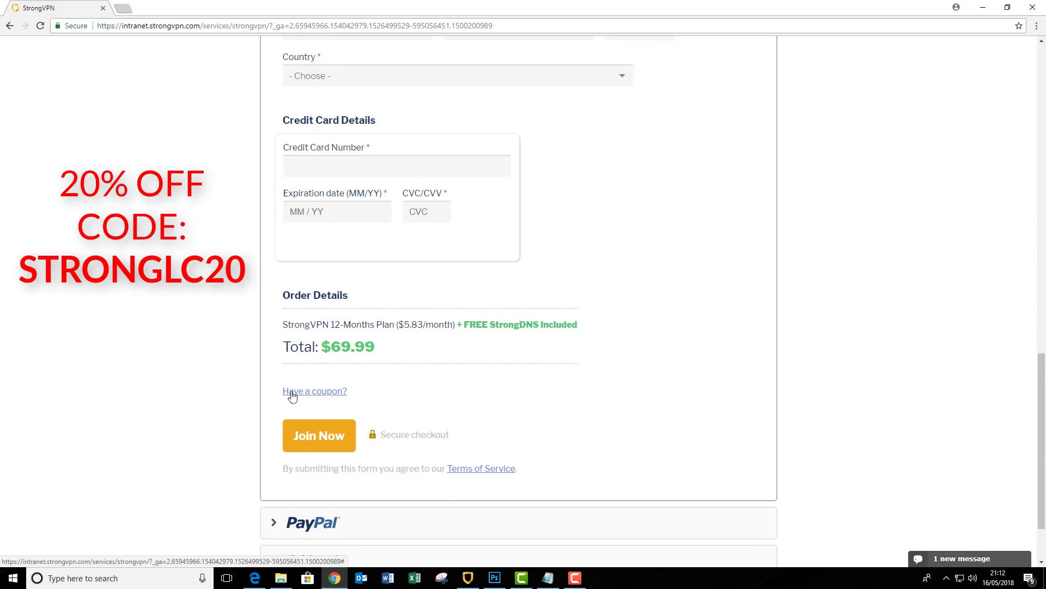
pyautogui.click(314, 390)
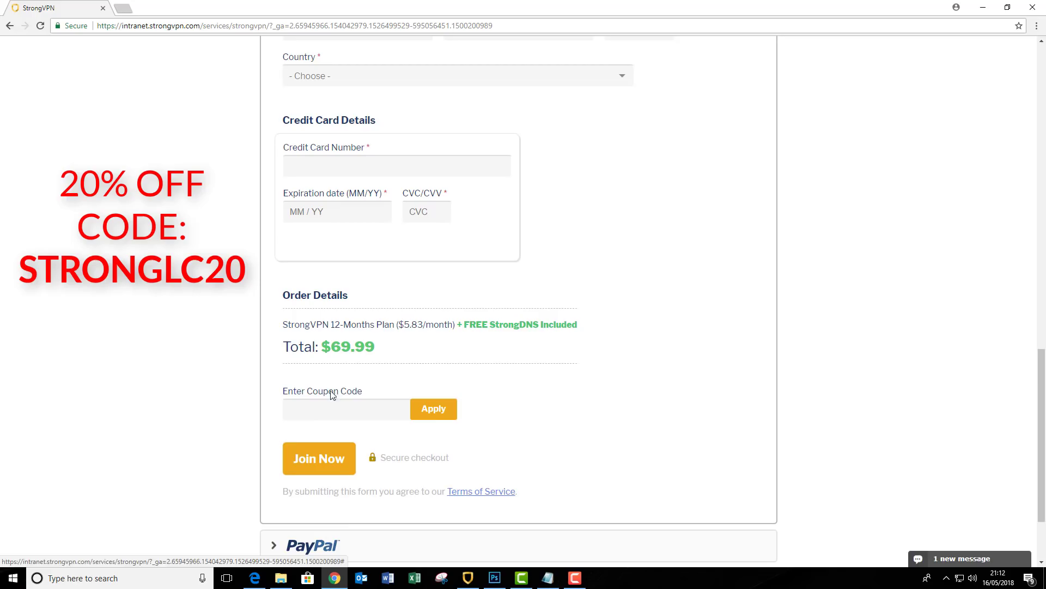
# Step: Enter coupon code STRONGLC20
pyautogui.click(347, 408)
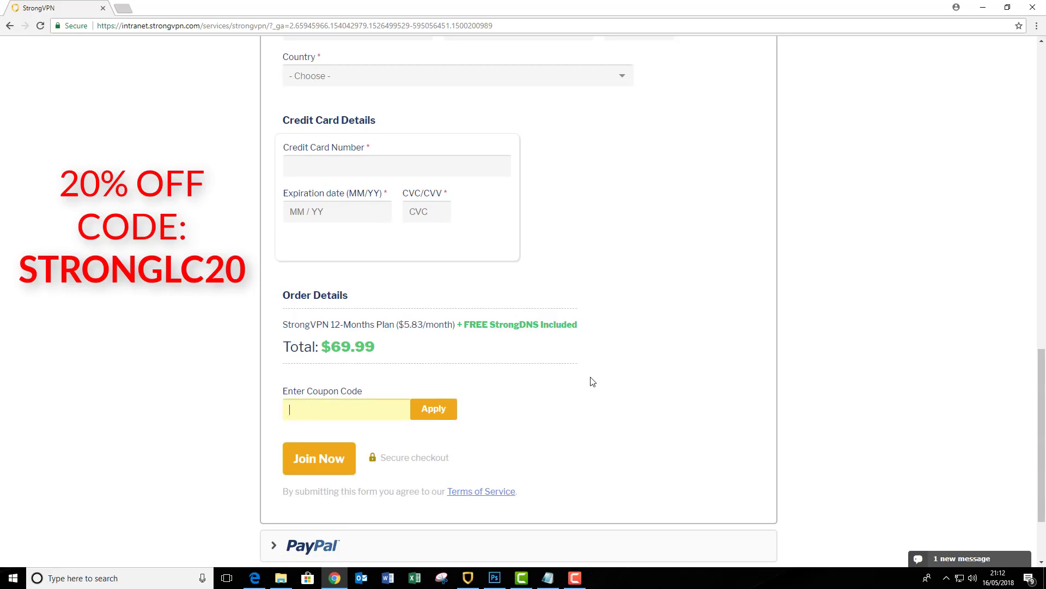
pyautogui.write('s')
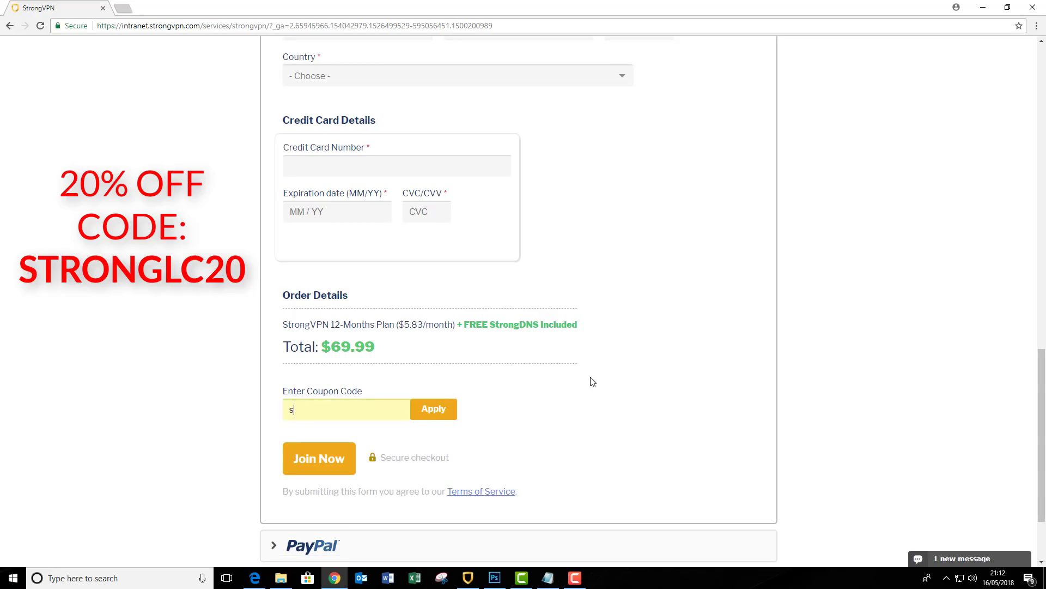
pyautogui.write('TRONG')
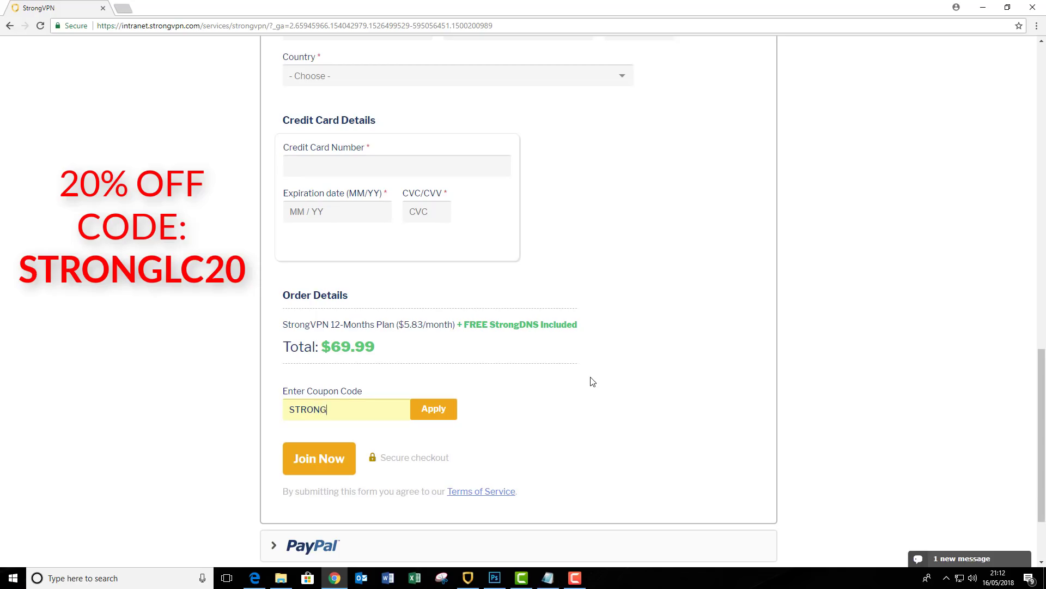
pyautogui.write('LC')
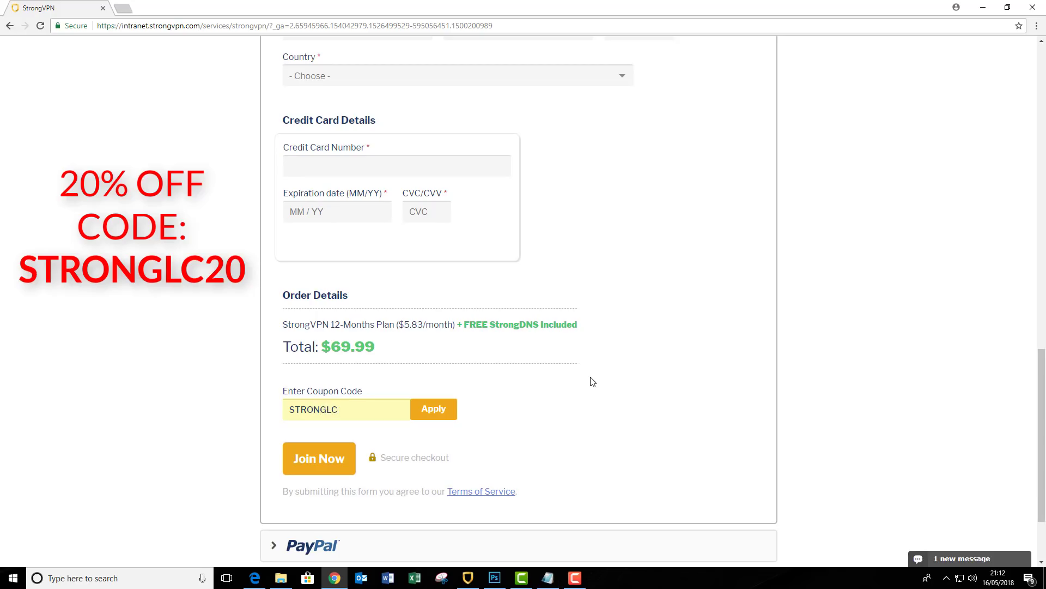
pyautogui.write('20')
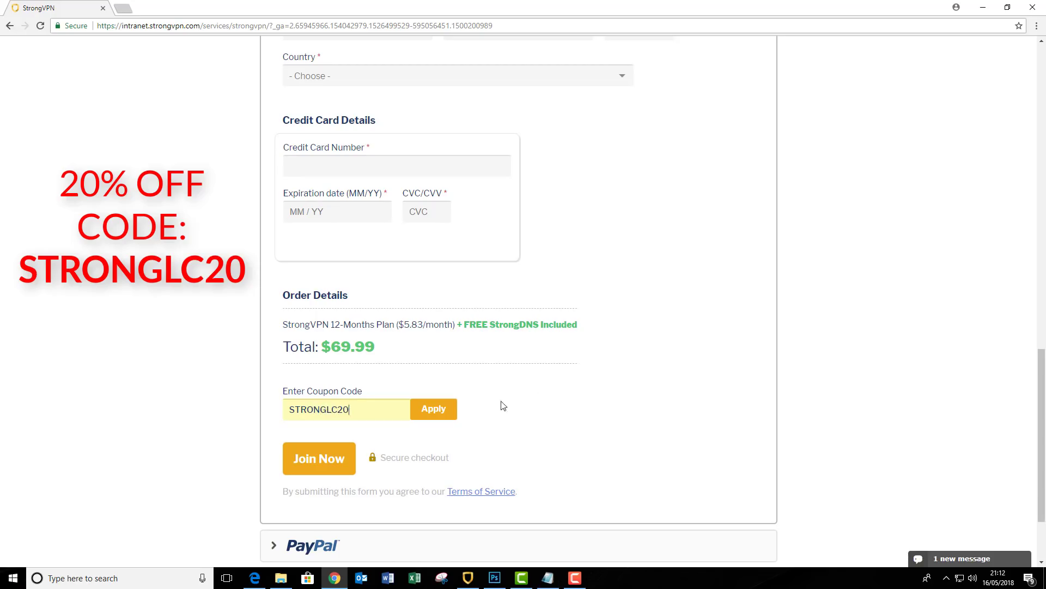
# Step: Apply coupon STRONGLC20, check the $55.99 12-month total, and return to the page top
pyautogui.click(432, 409)
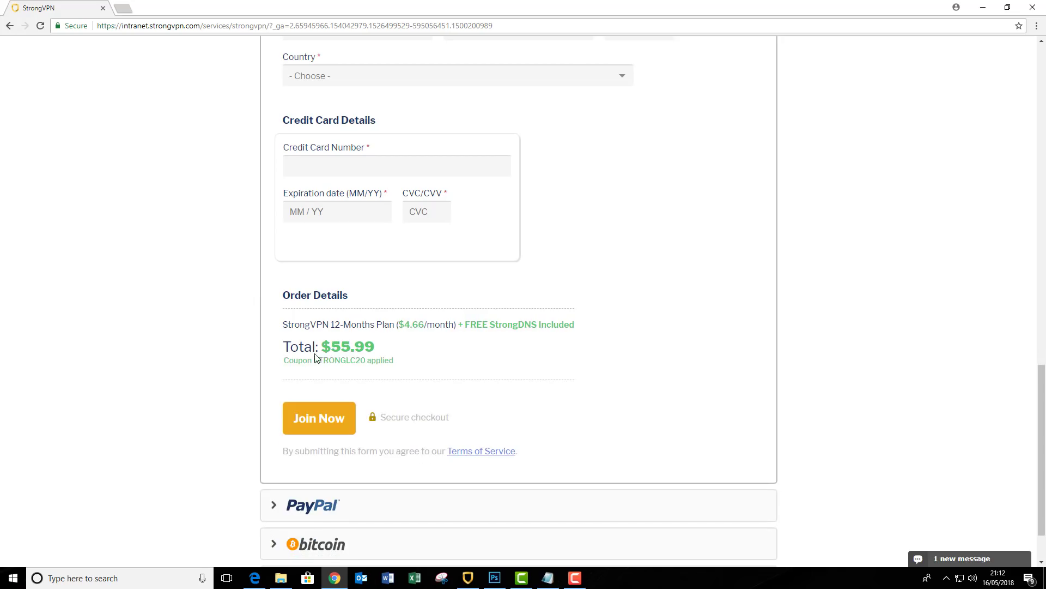
pyautogui.scroll(3)
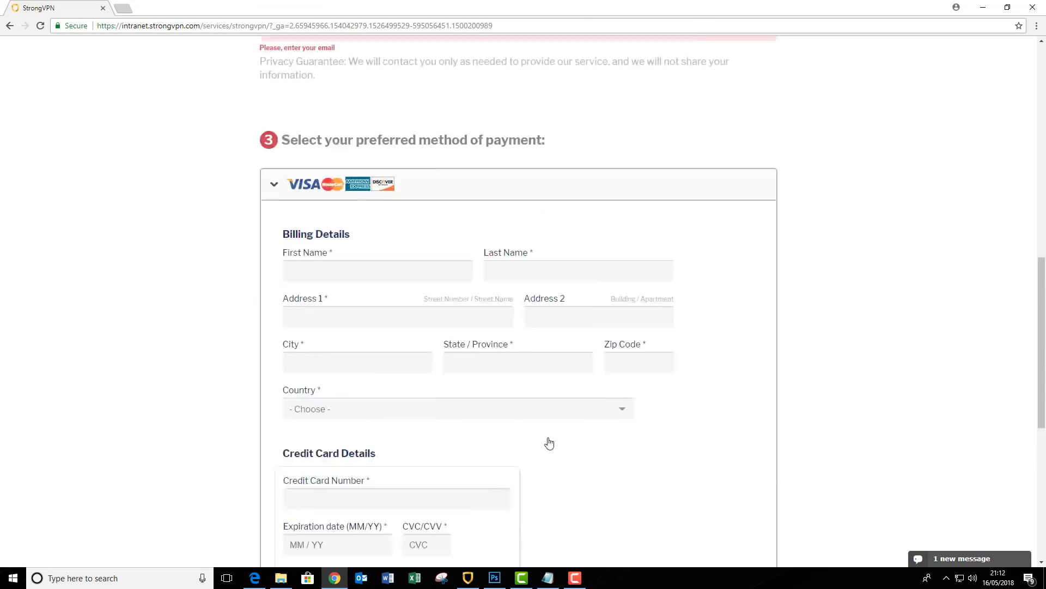
pyautogui.scroll(3)
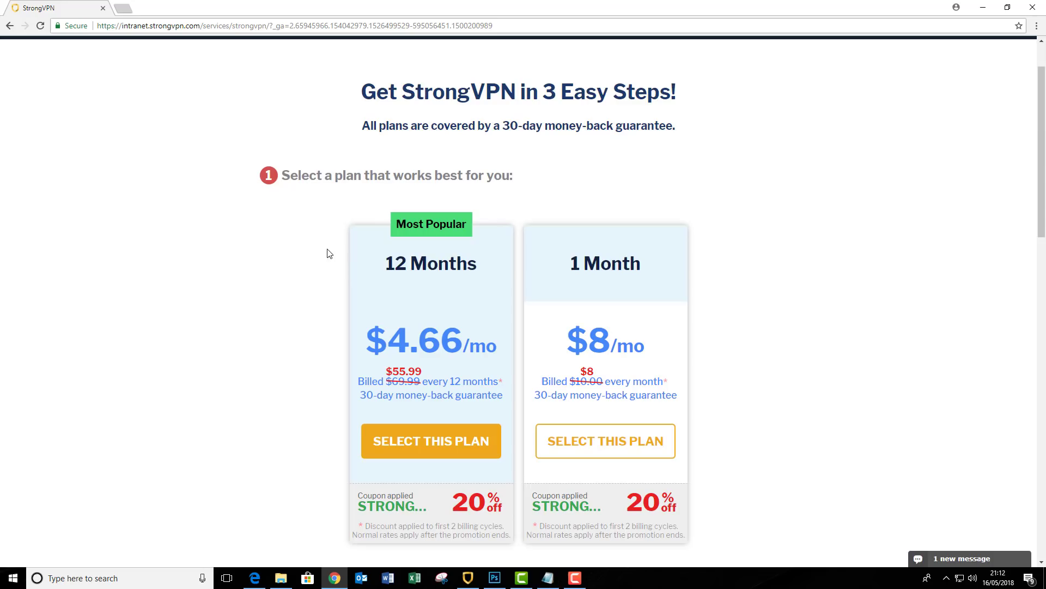
pyautogui.moveTo(755, 423)
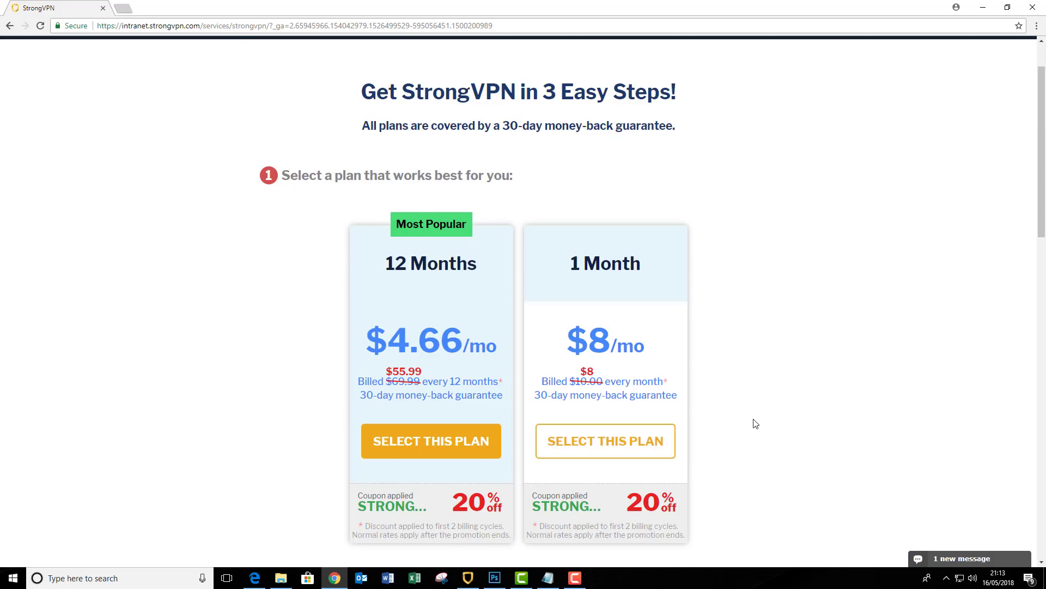
pyautogui.scroll(-3)
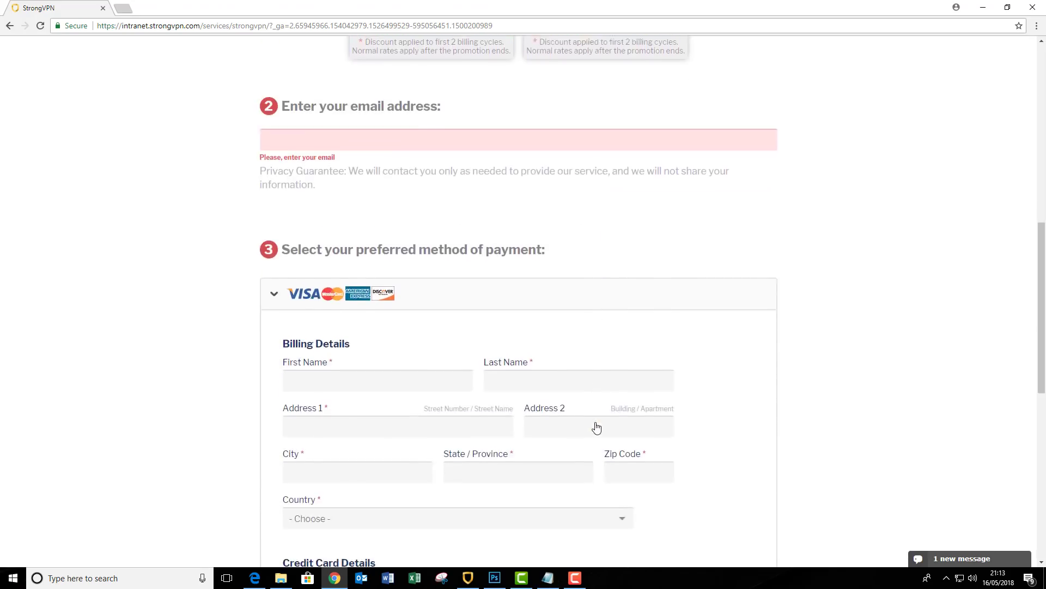
pyautogui.scroll(-3)
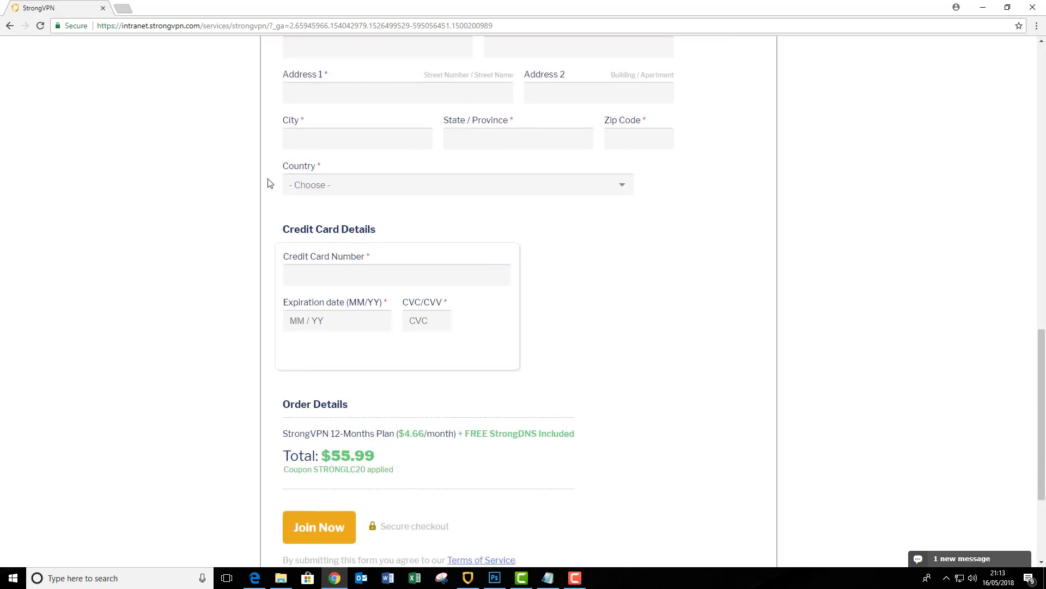
pyautogui.click(9, 26)
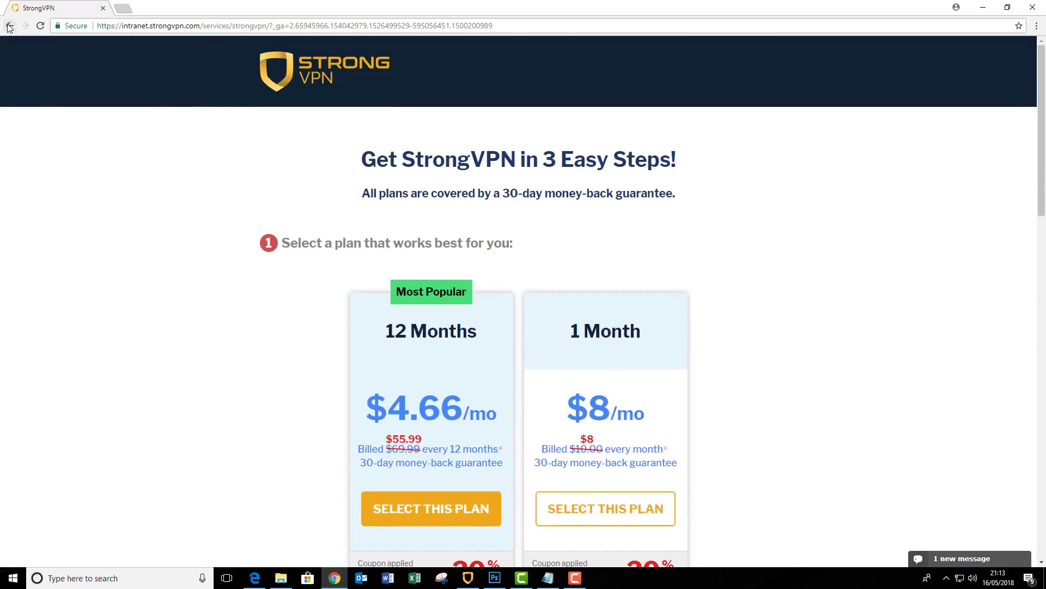
pyautogui.moveTo(9, 26)
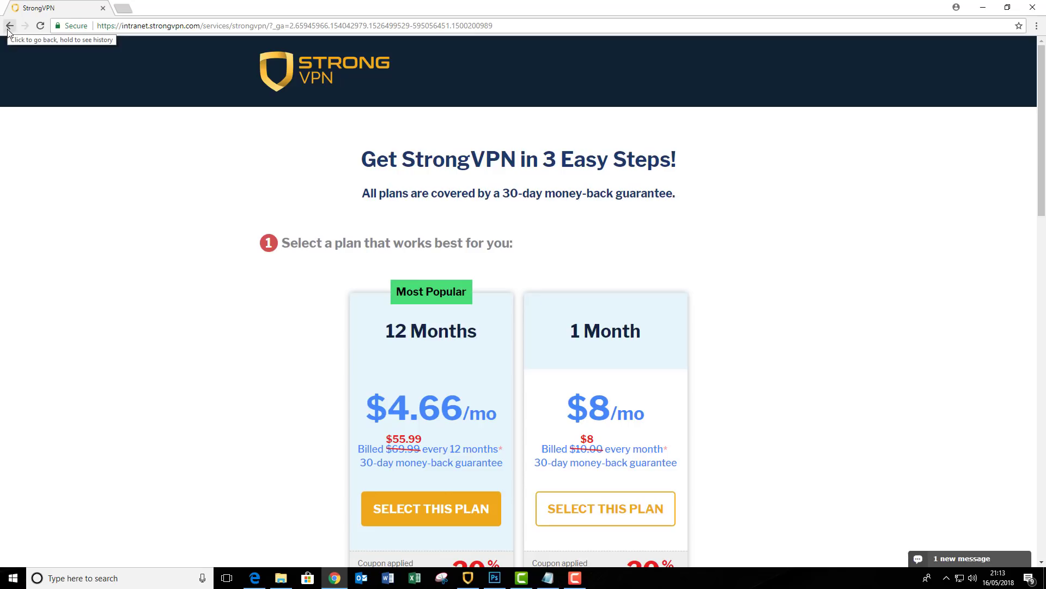
pyautogui.moveTo(11, 27)
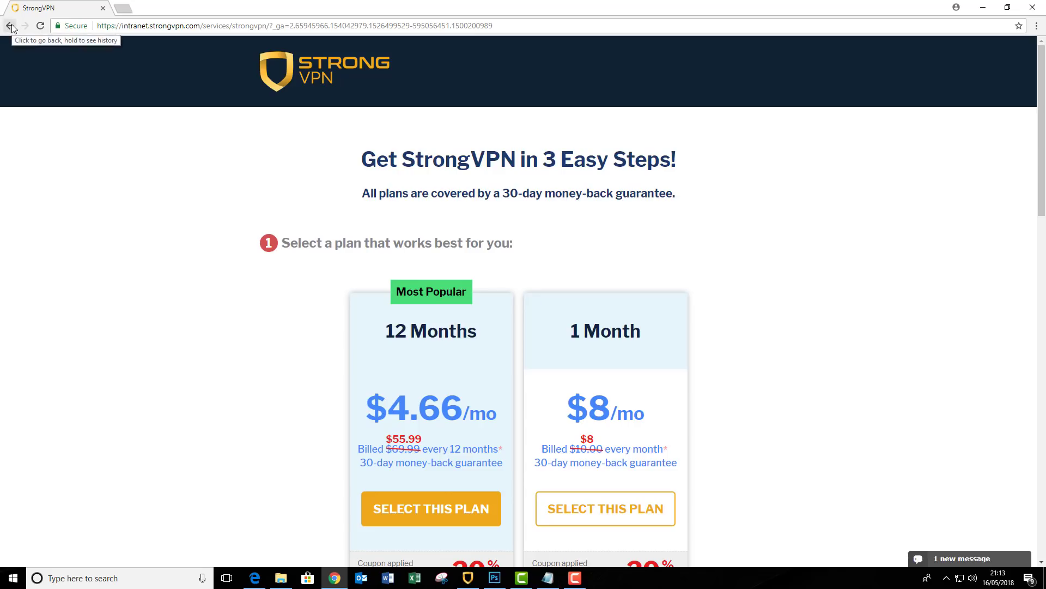
# Step: Return to the StrongVPN home page and open the VPN APPS page for Windows
pyautogui.click(11, 25)
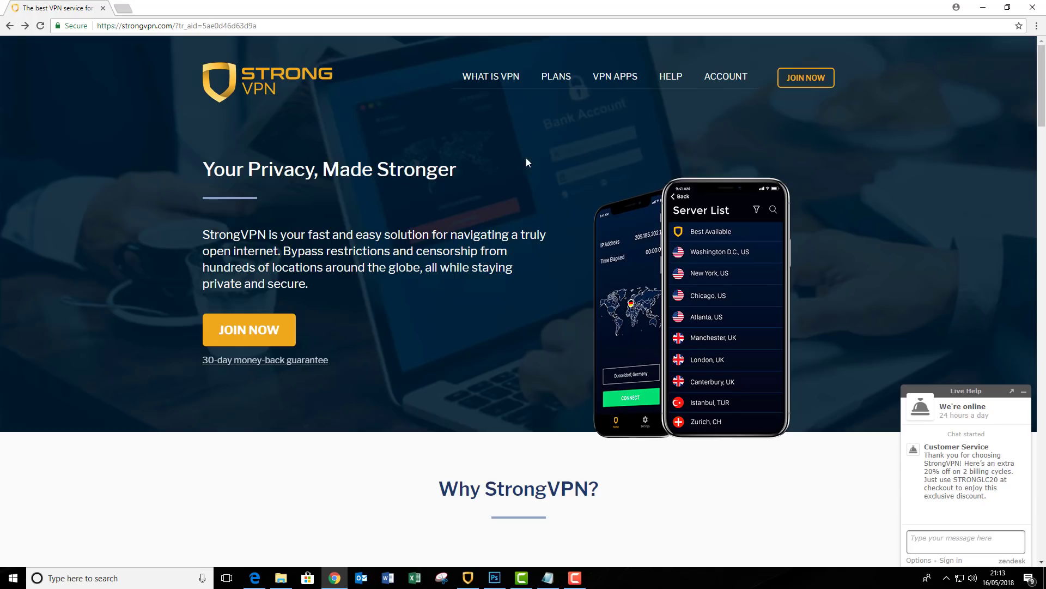
pyautogui.moveTo(614, 76)
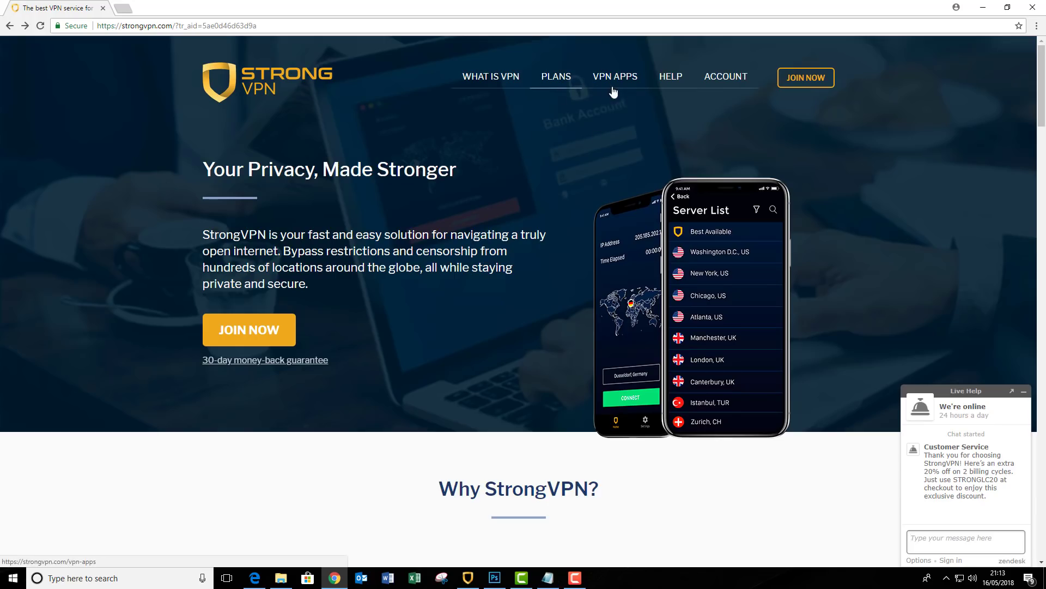
pyautogui.moveTo(606, 85)
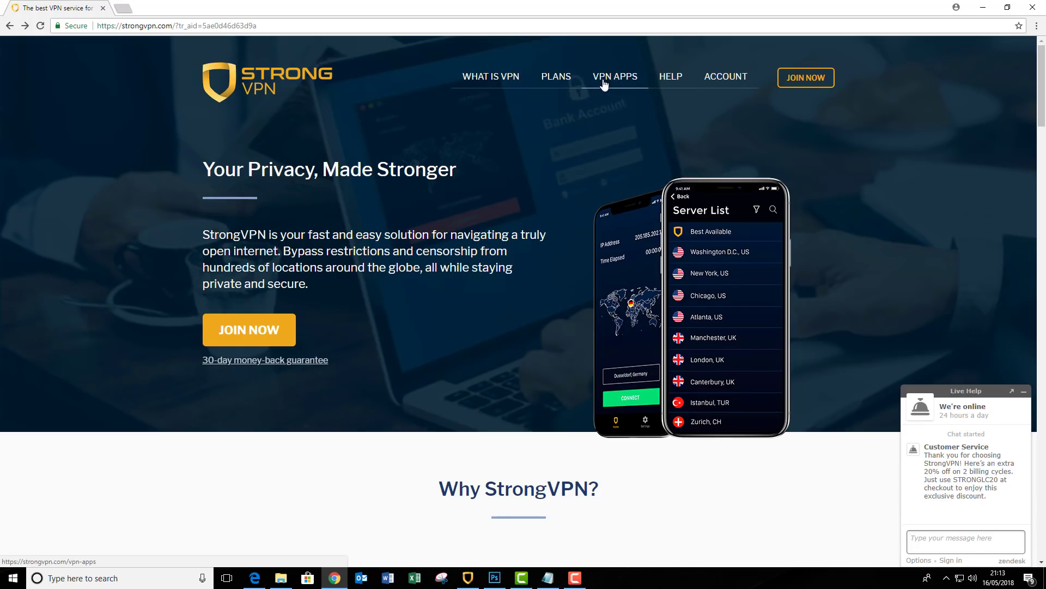
pyautogui.click(615, 76)
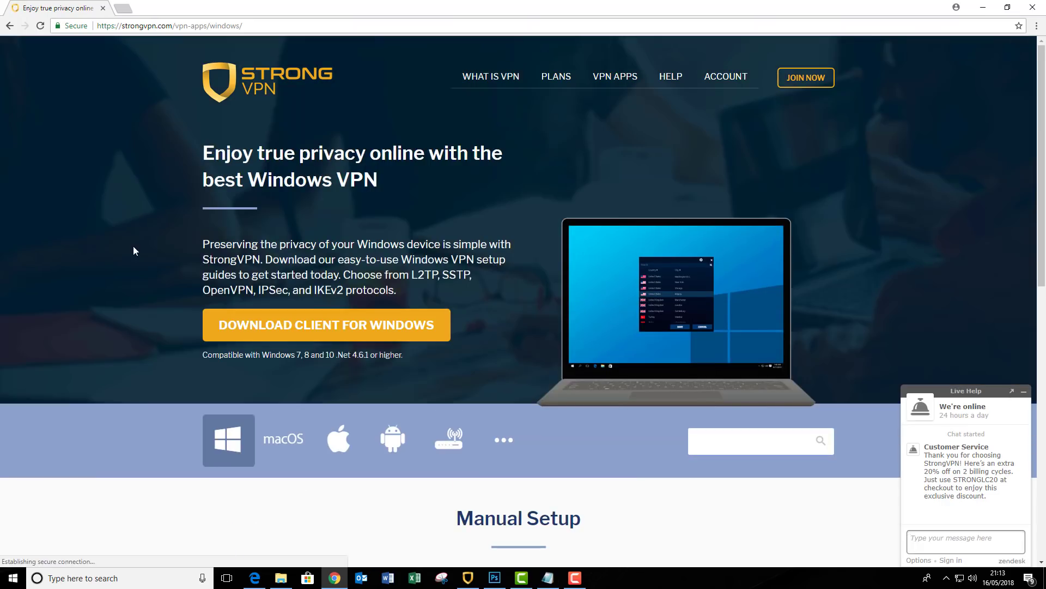
pyautogui.moveTo(265, 379)
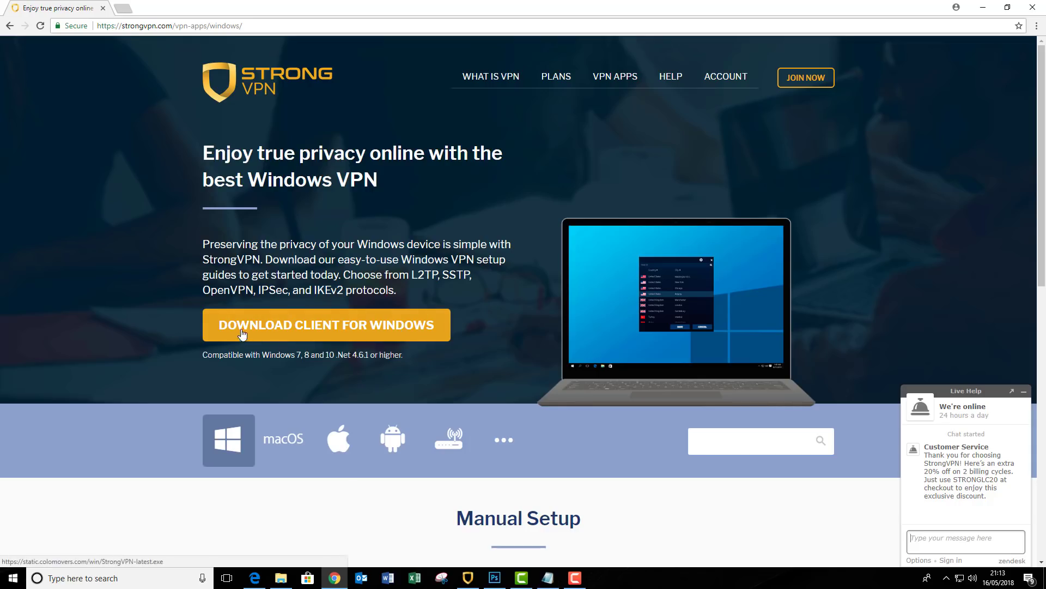
pyautogui.moveTo(288, 336)
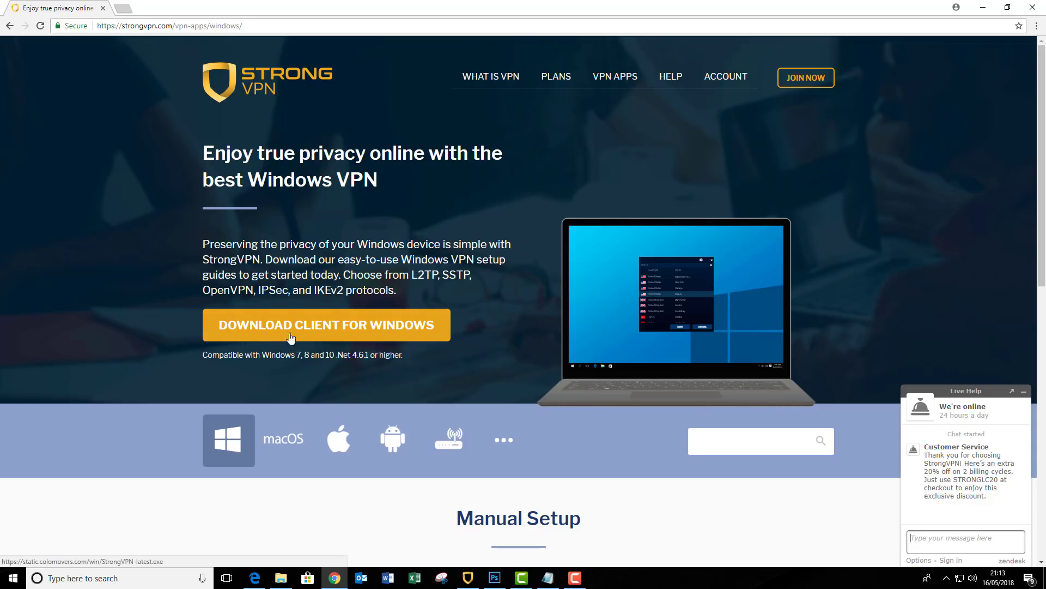
pyautogui.moveTo(439, 340)
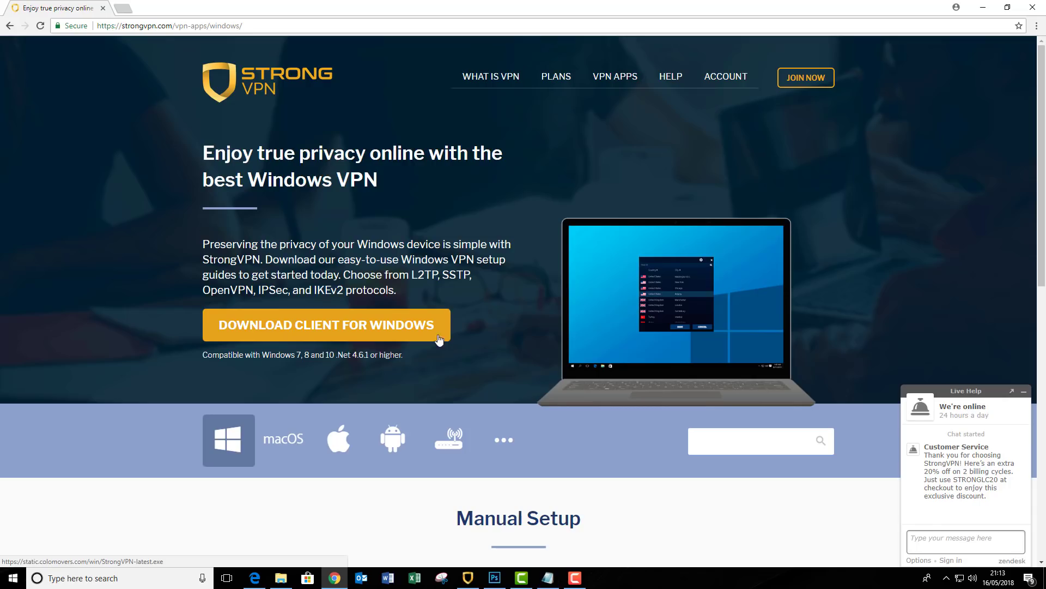
pyautogui.moveTo(367, 334)
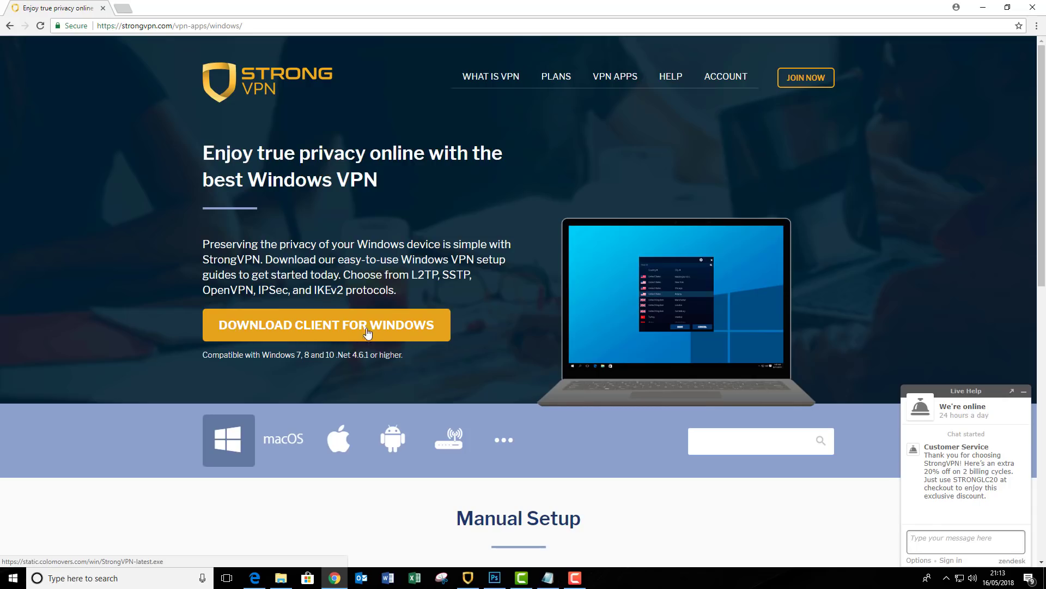
pyautogui.moveTo(259, 446)
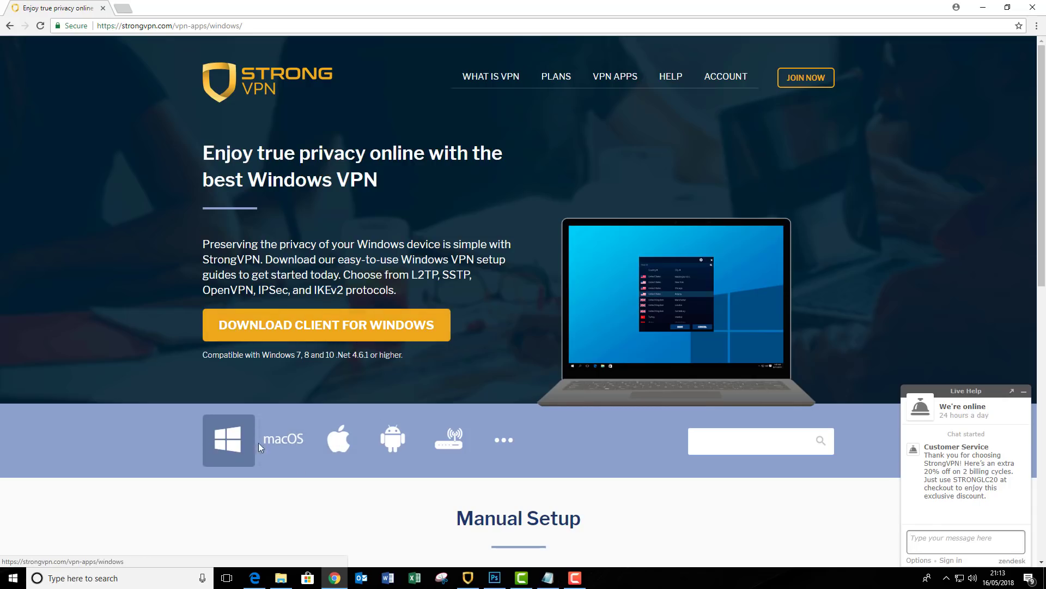
pyautogui.moveTo(339, 439)
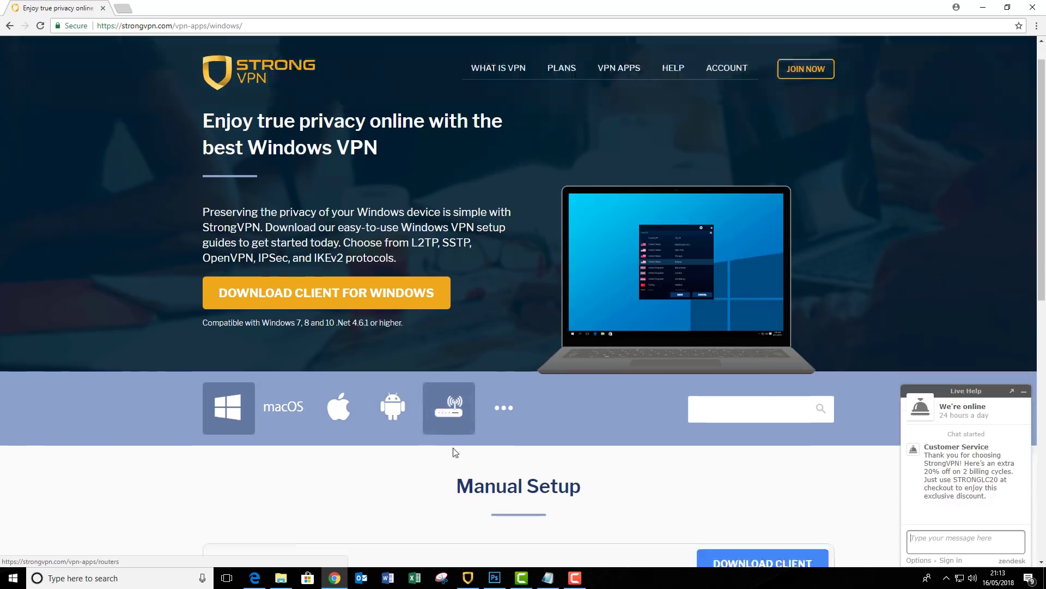
pyautogui.scroll(-3)
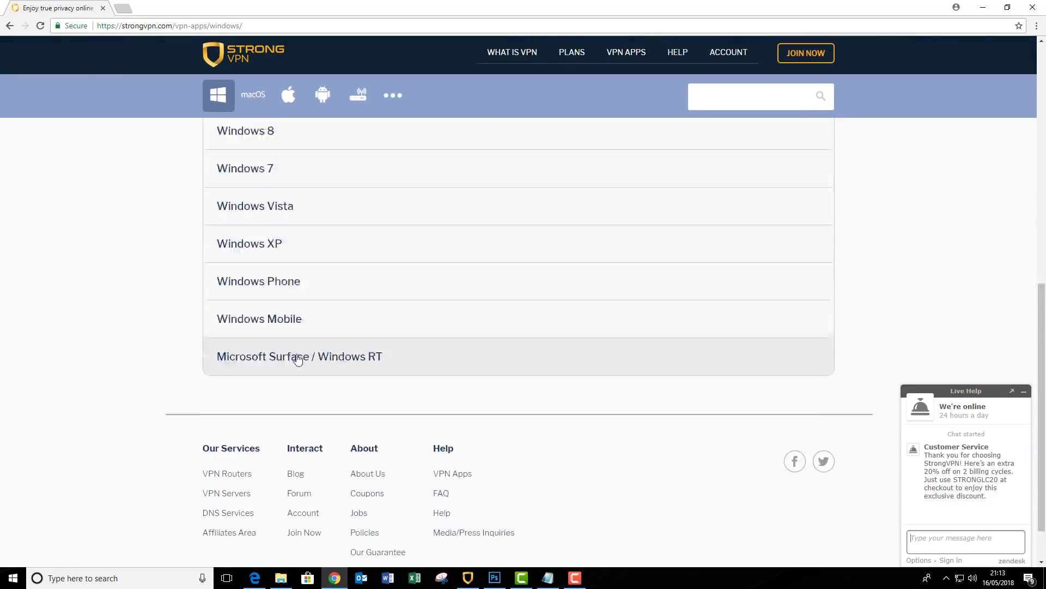
pyautogui.scroll(3)
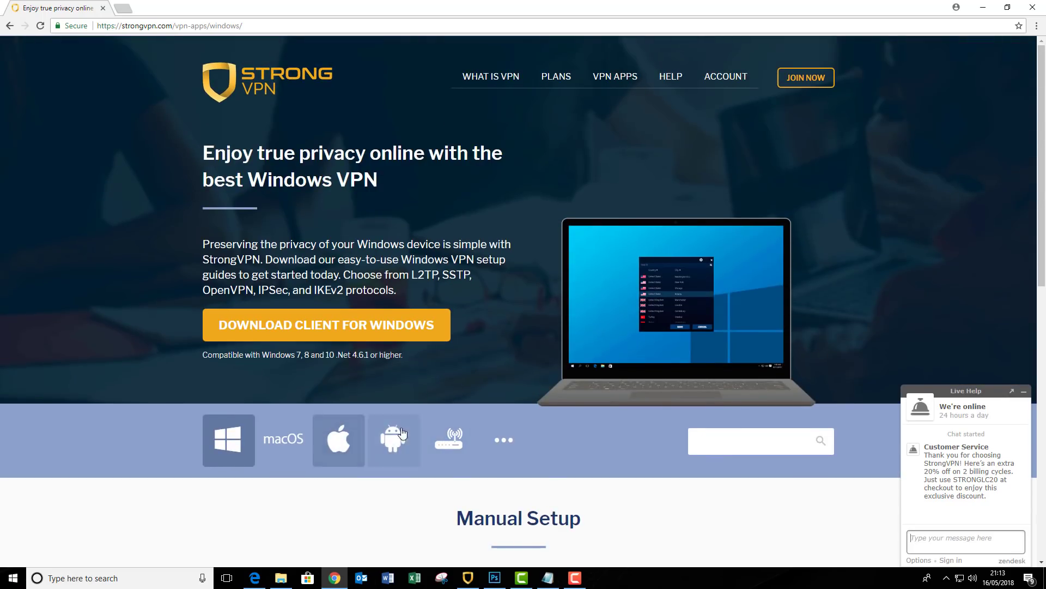
pyautogui.moveTo(257, 341)
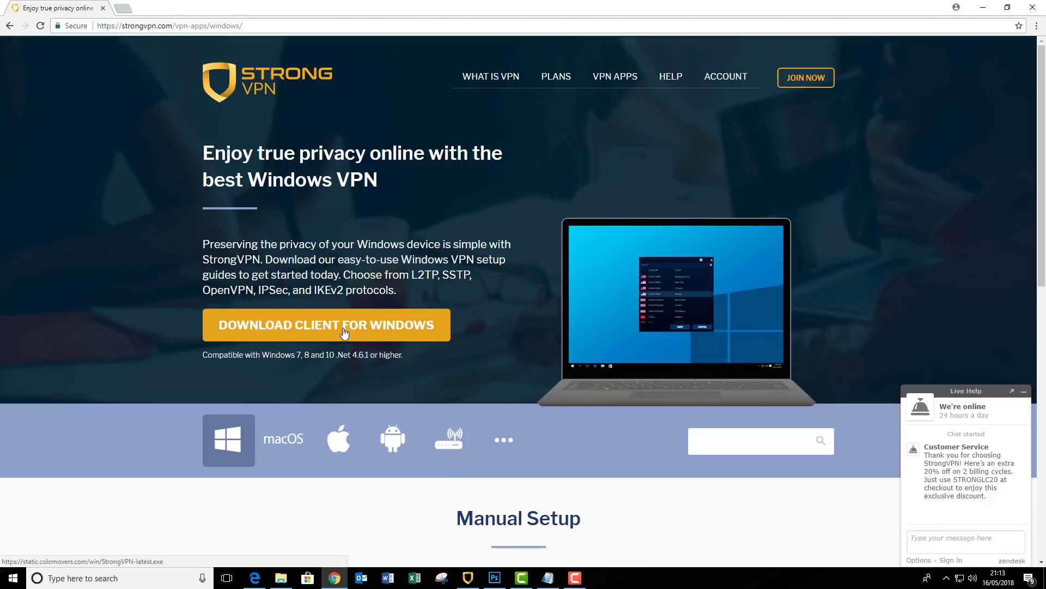
# Step: Download the StrongVPN client for Windows
pyautogui.click(326, 325)
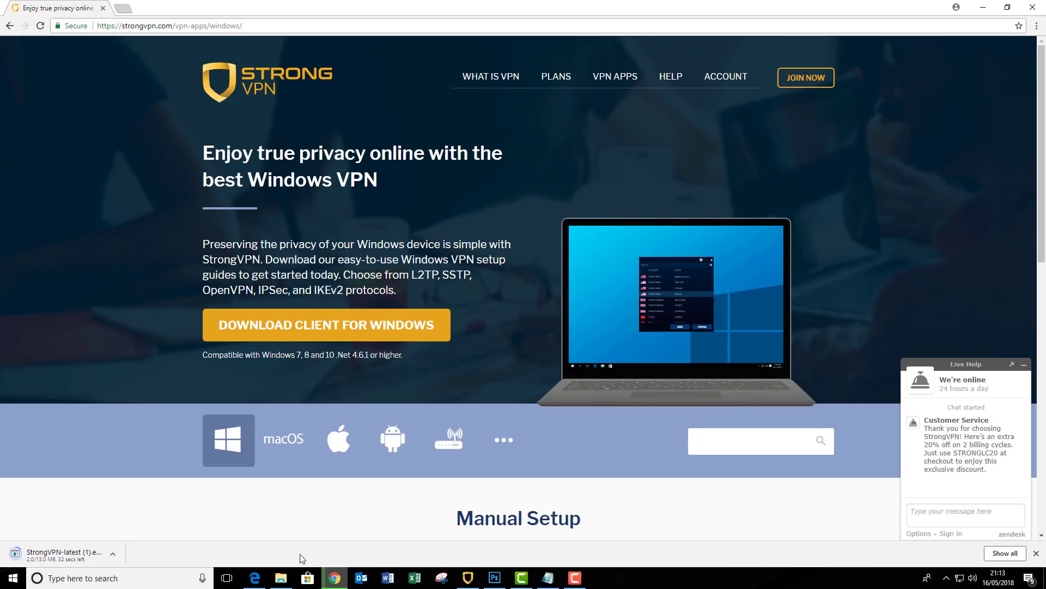
pyautogui.moveTo(584, 561)
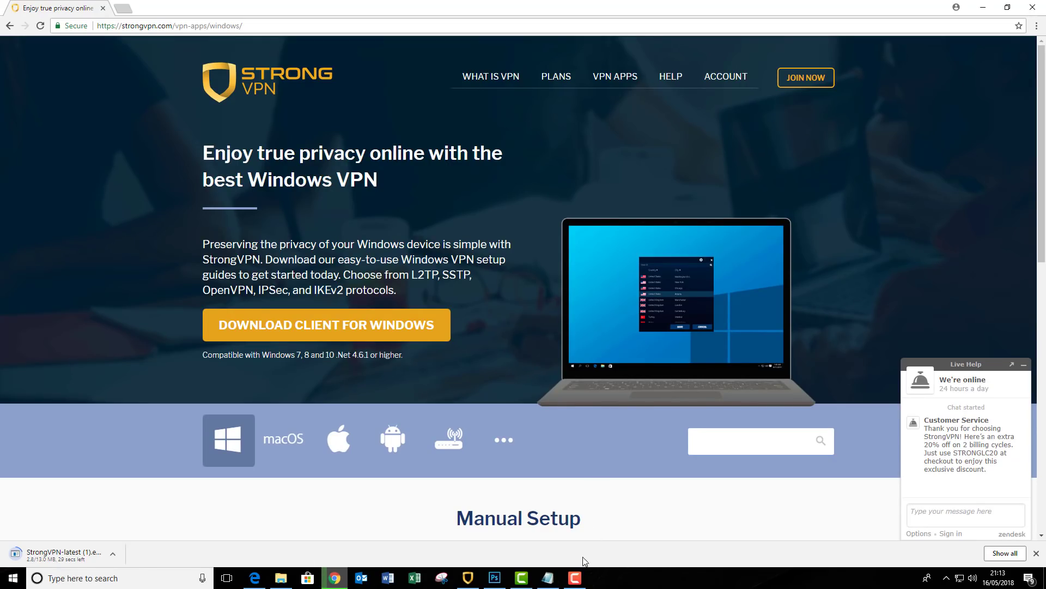
pyautogui.moveTo(677, 496)
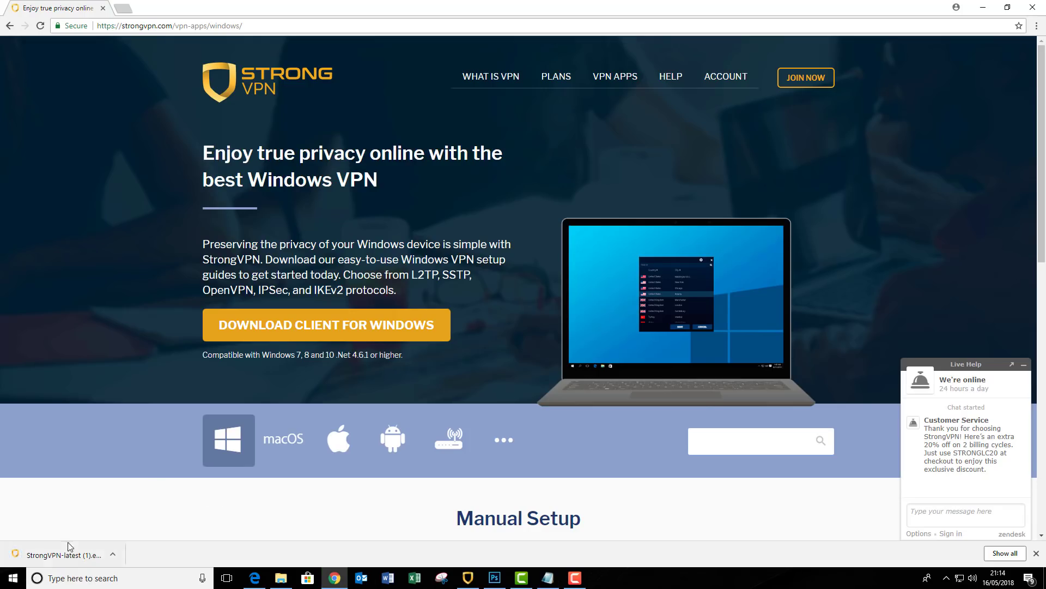
pyautogui.moveTo(63, 554)
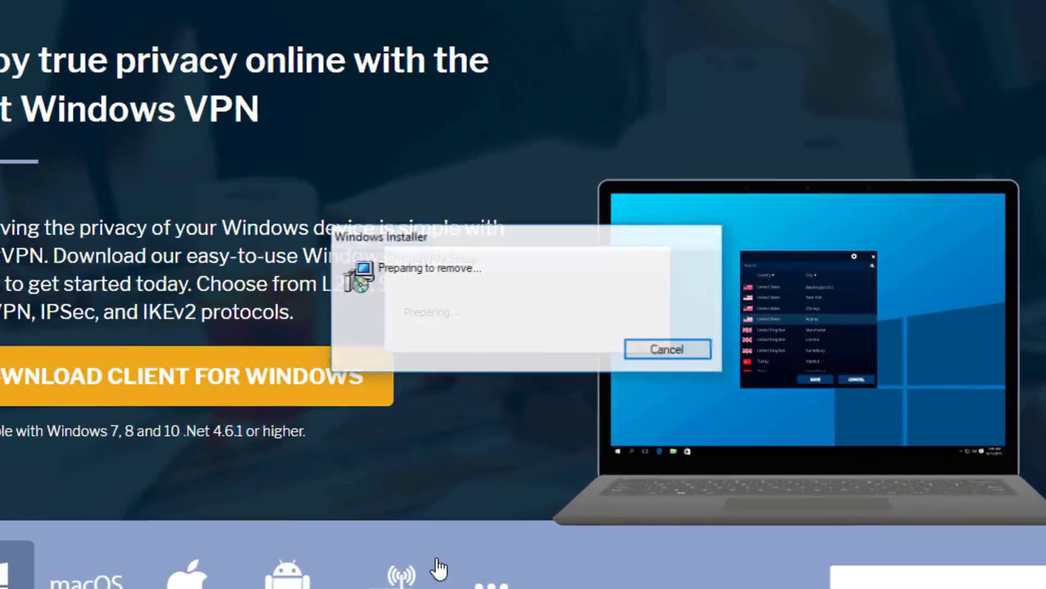
# Step: Accept the StrongVPN license terms and install into the default program folder
pyautogui.click(666, 349)
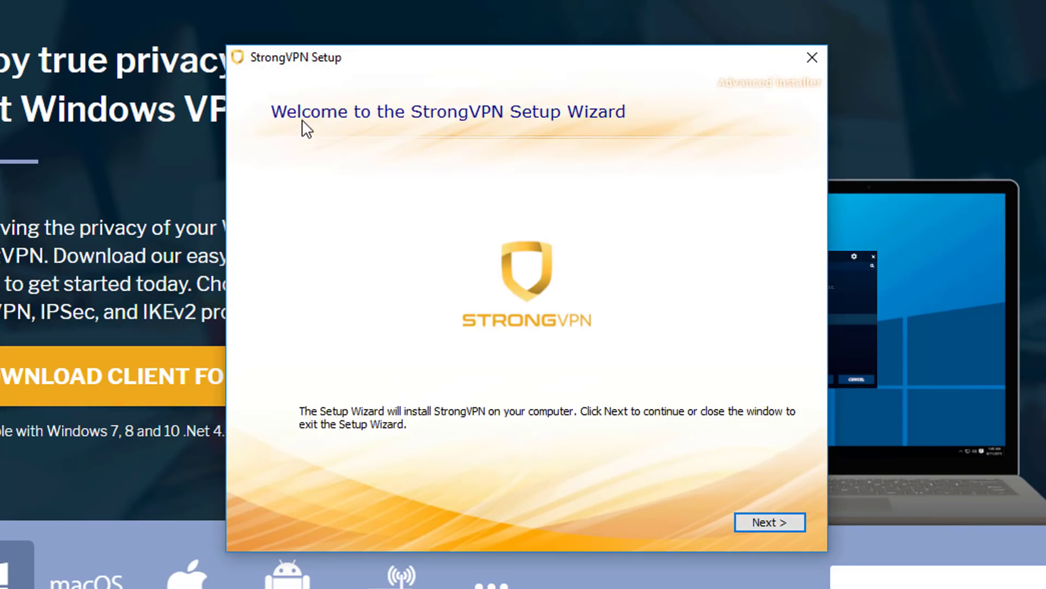
pyautogui.moveTo(505, 427)
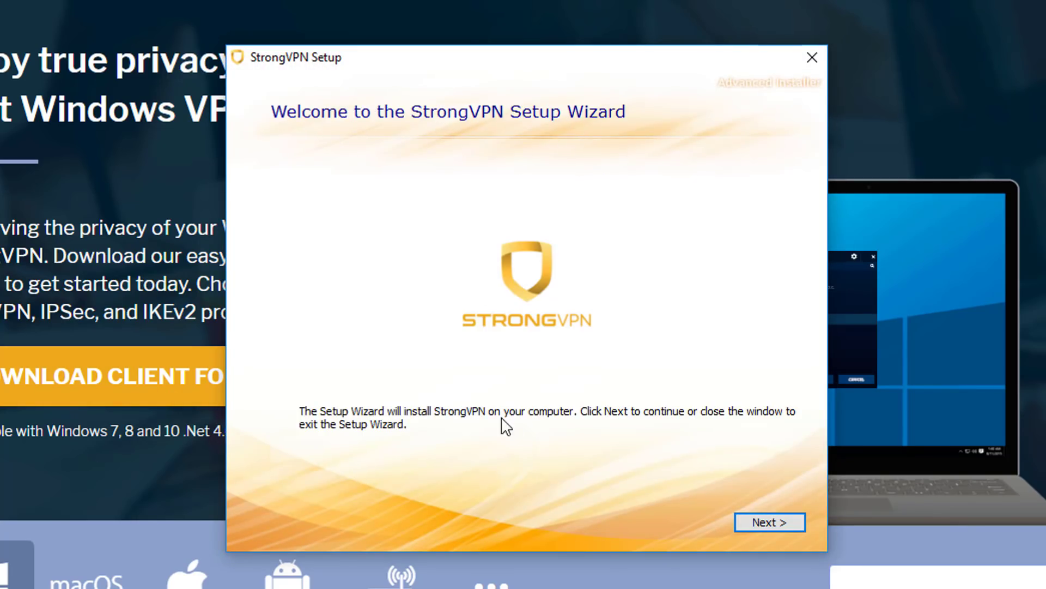
pyautogui.click(769, 522)
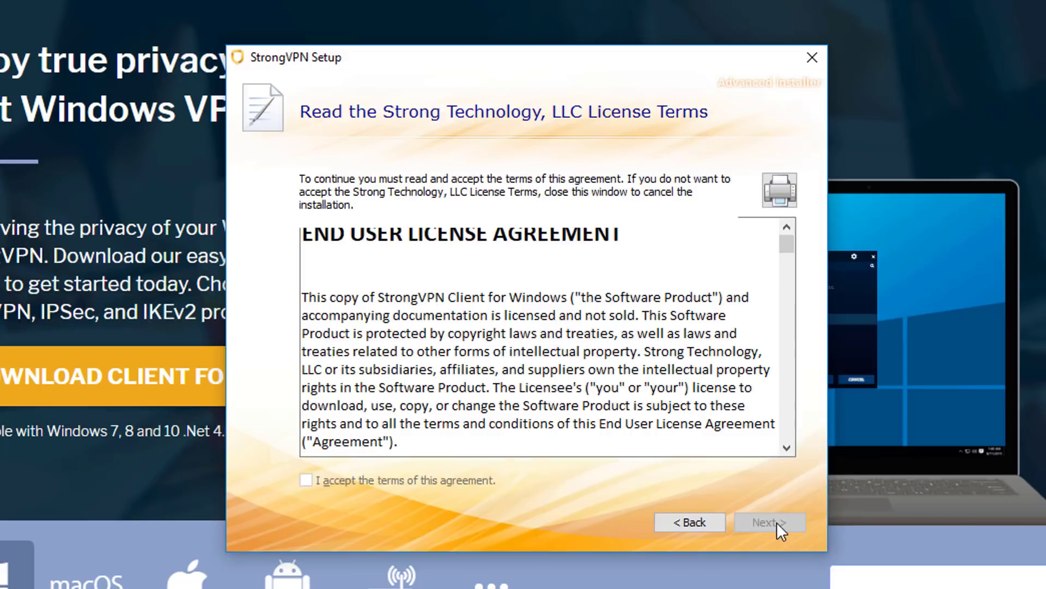
pyautogui.scroll(-3)
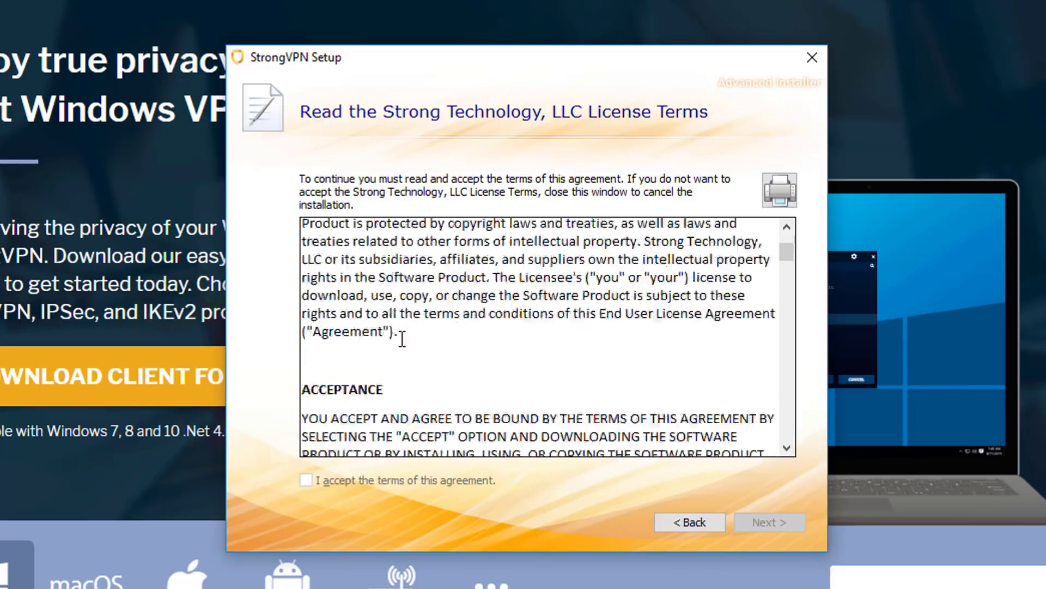
pyautogui.scroll(-3)
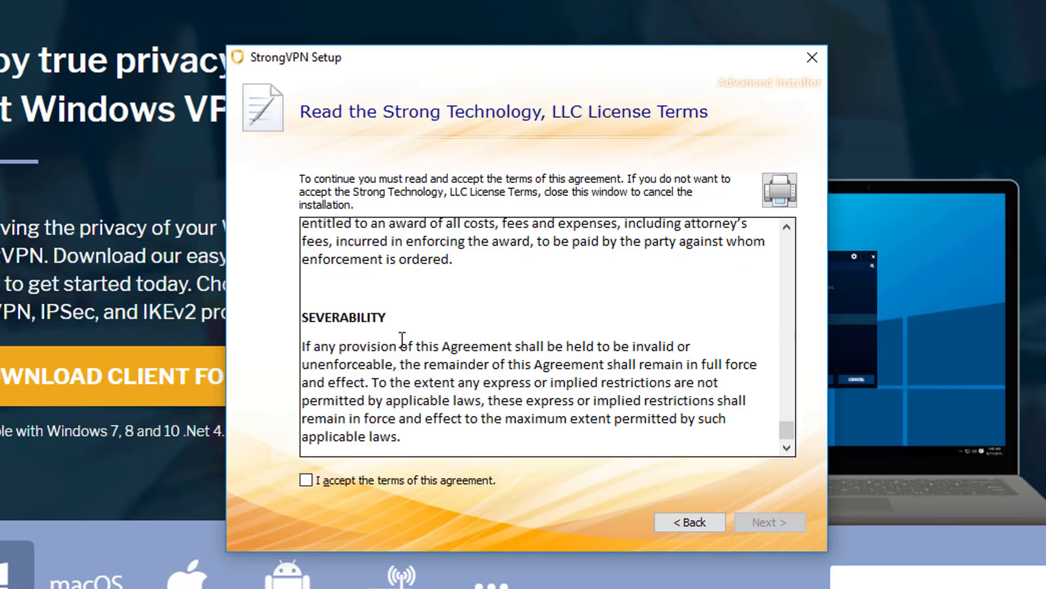
pyautogui.click(307, 480)
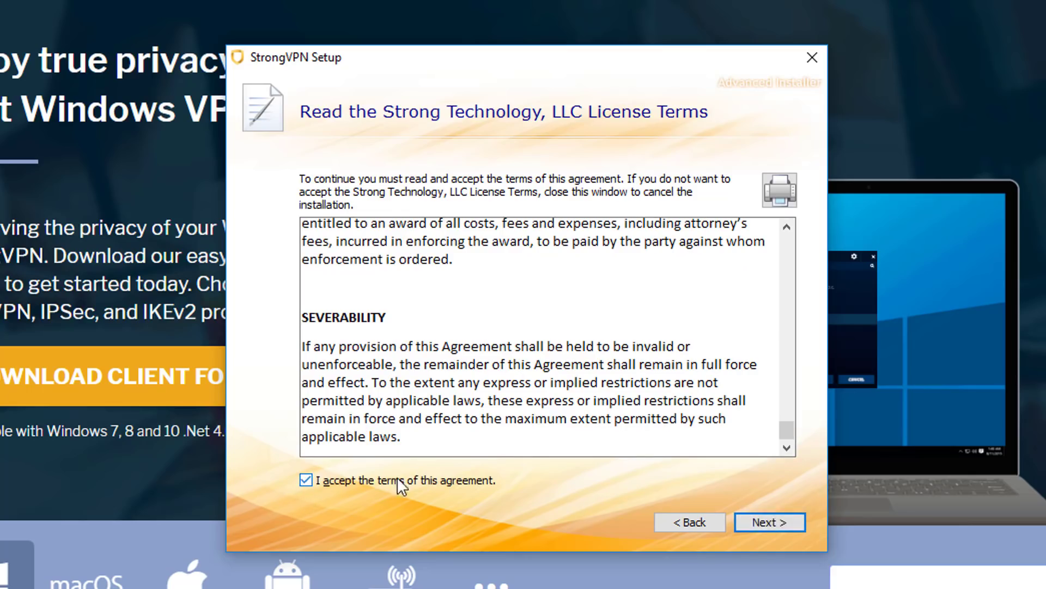
pyautogui.click(769, 522)
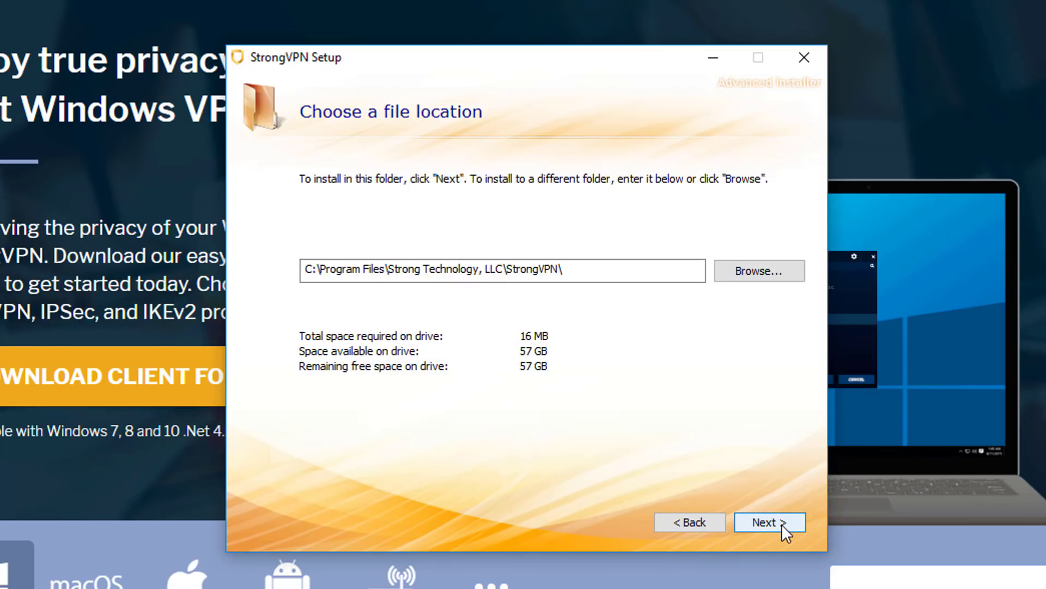
pyautogui.click(769, 522)
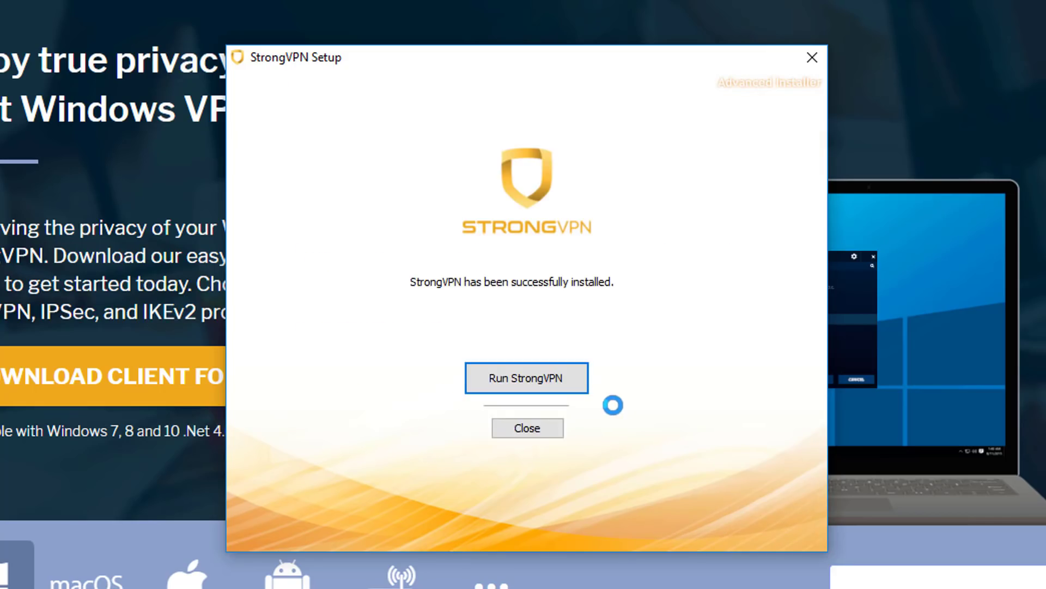
pyautogui.moveTo(675, 381)
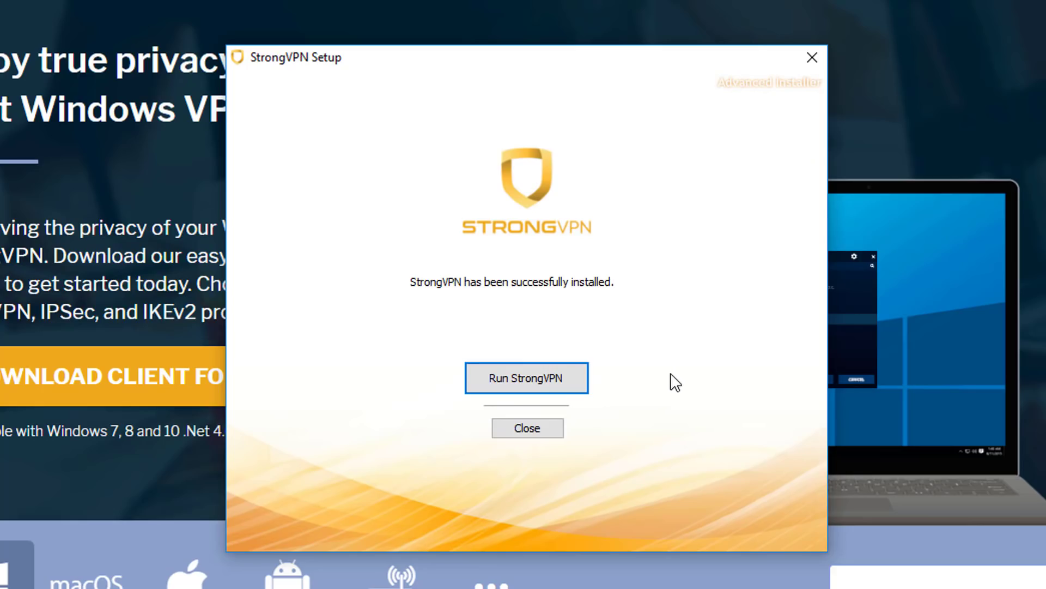
pyautogui.moveTo(526, 377)
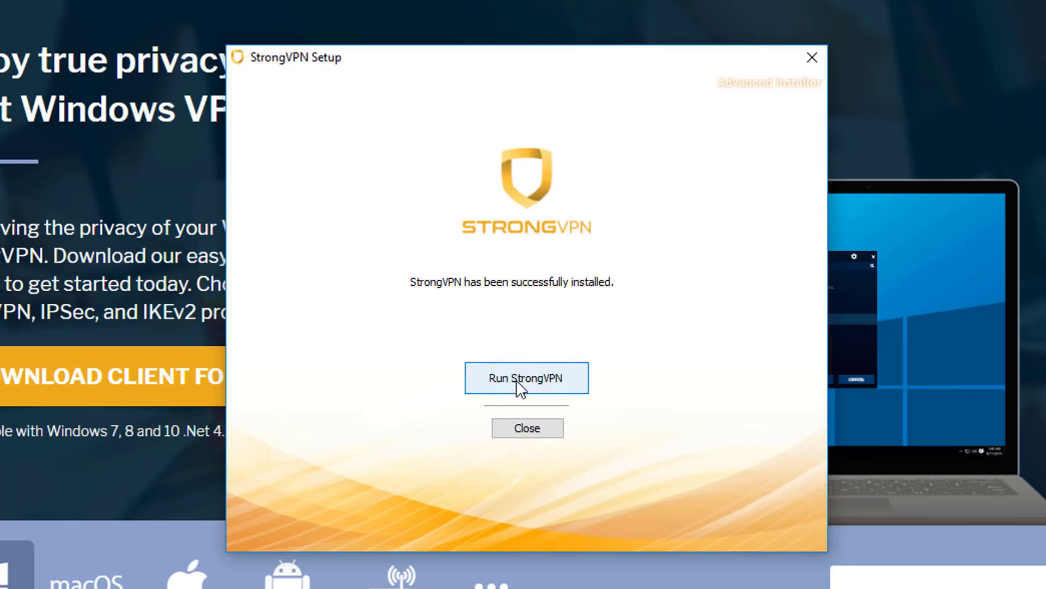
# Step: Launch the installed StrongVPN client from the final setup screen
pyautogui.click(526, 378)
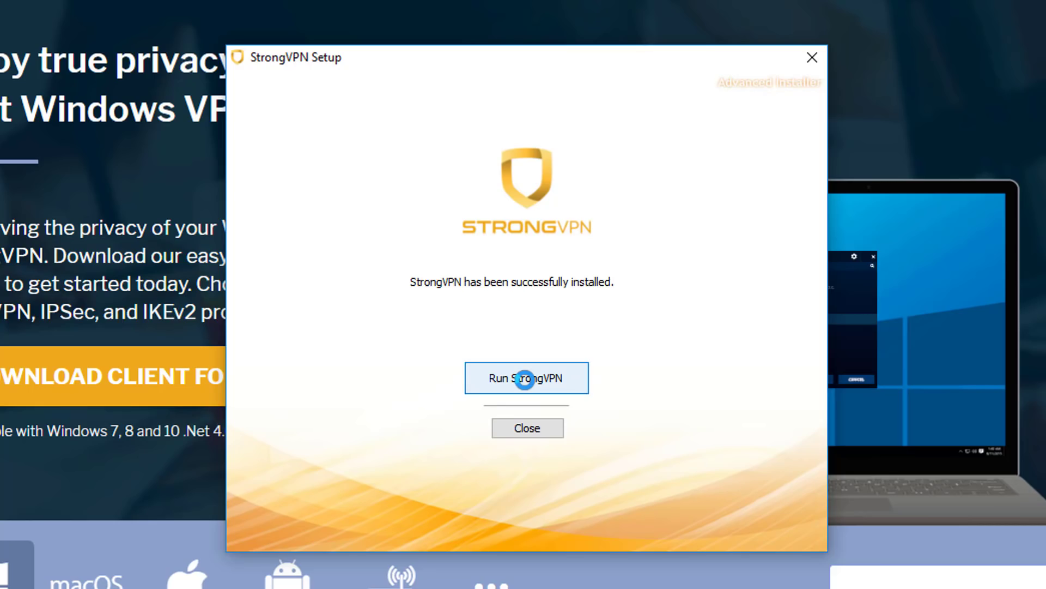
pyautogui.click(527, 378)
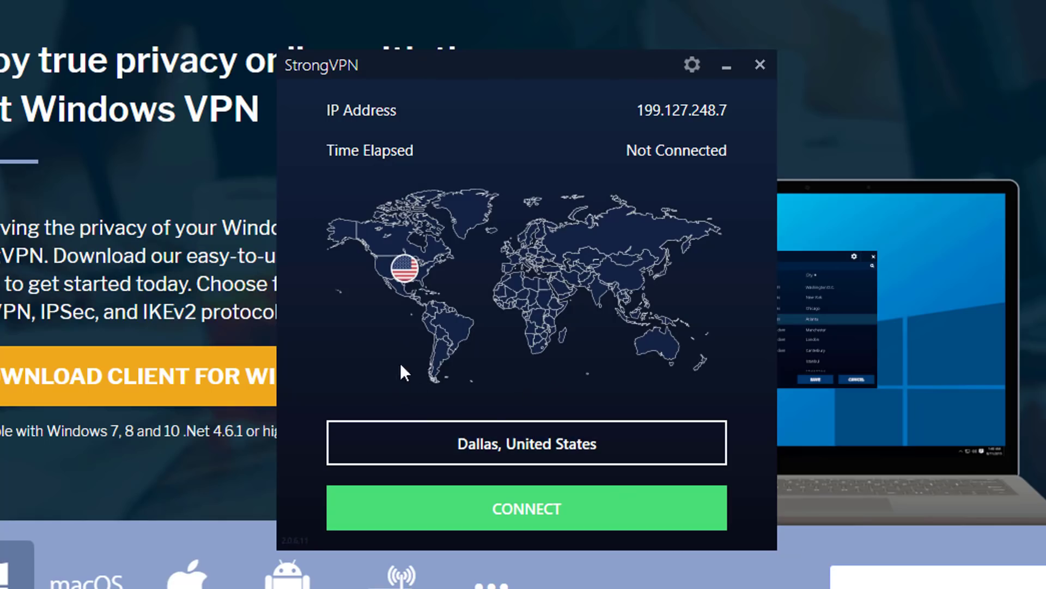
pyautogui.moveTo(490, 452)
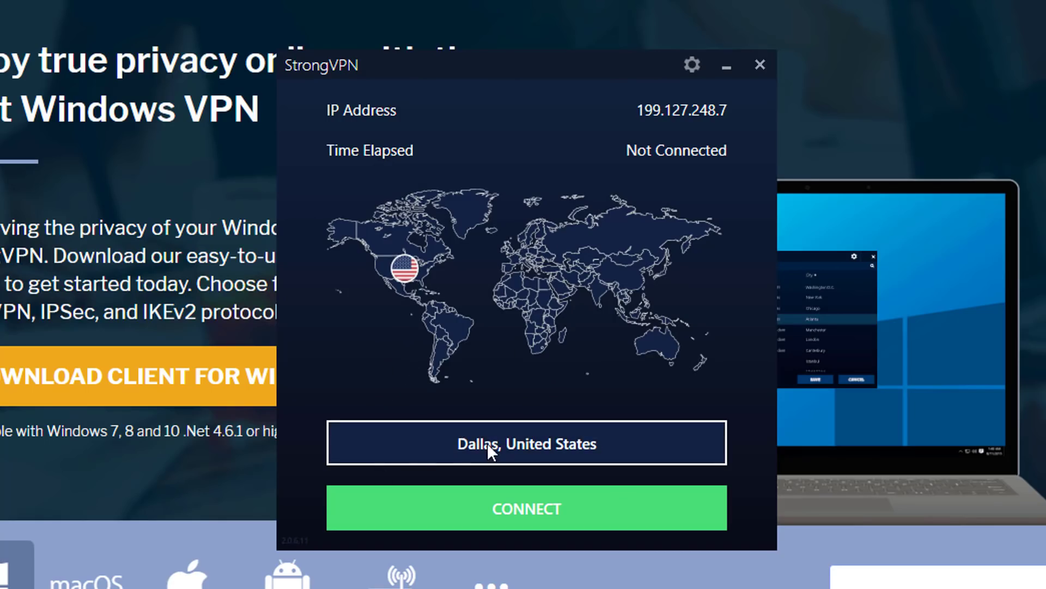
pyautogui.moveTo(537, 446)
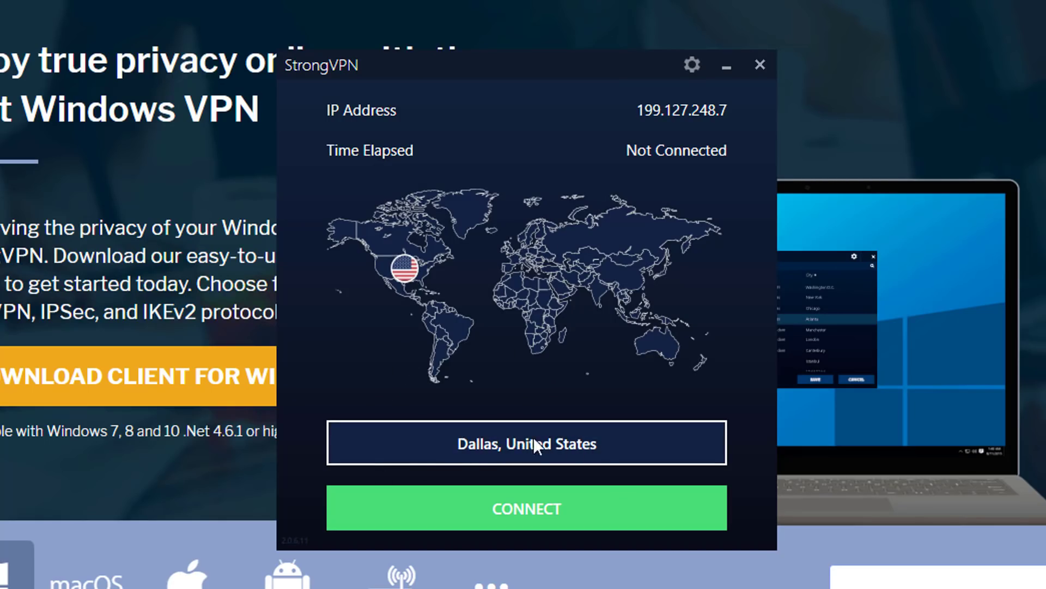
pyautogui.click(526, 442)
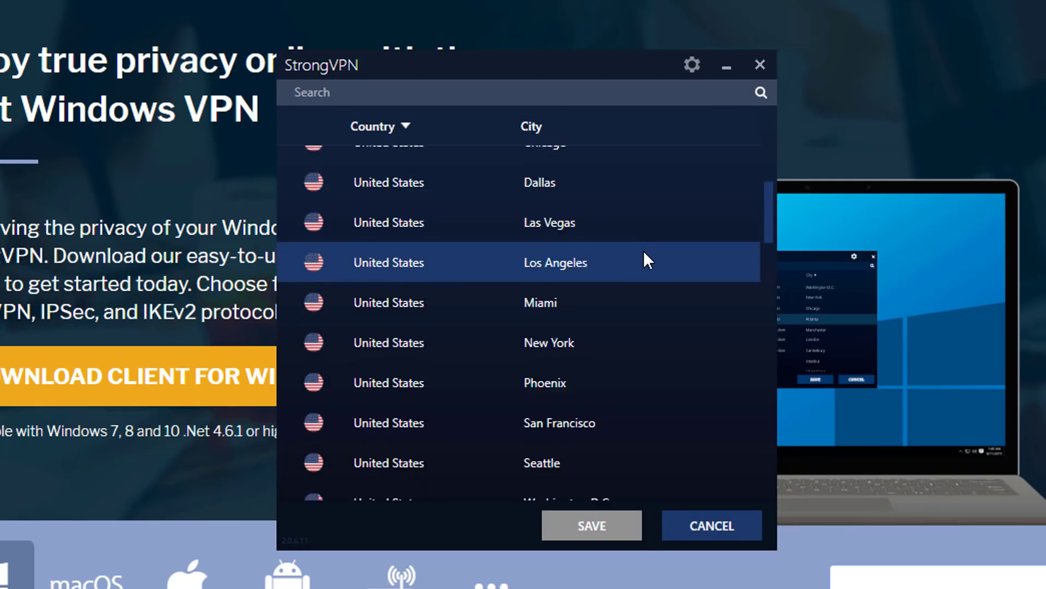
pyautogui.scroll(3)
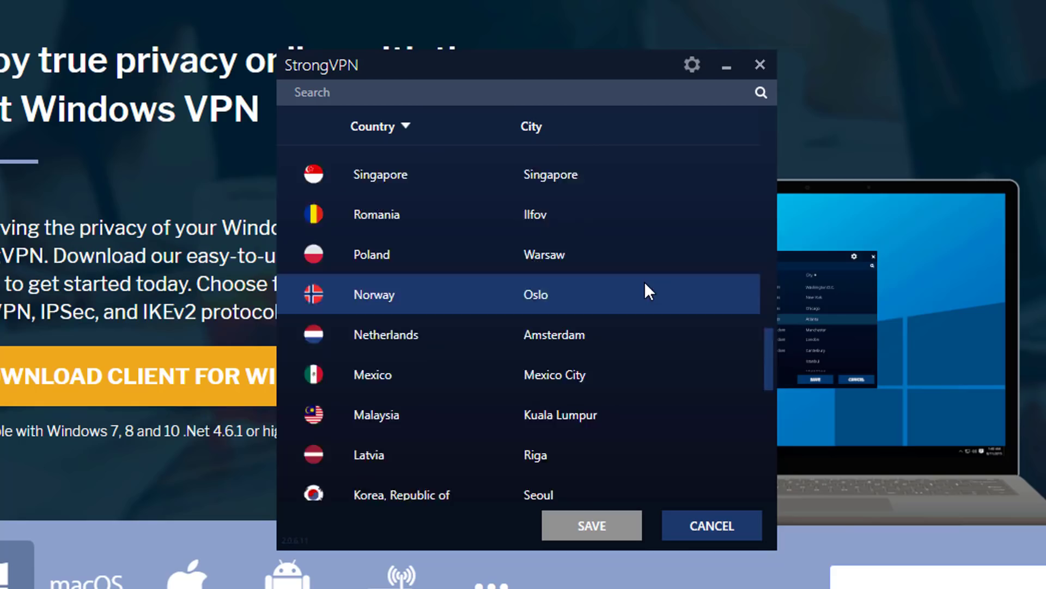
pyautogui.scroll(3)
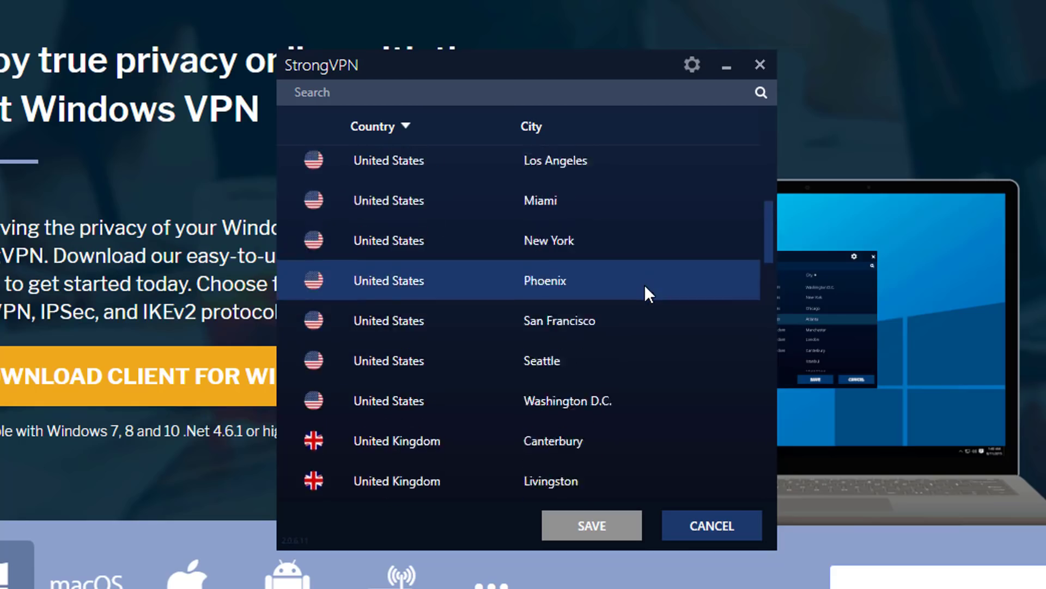
pyautogui.scroll(3)
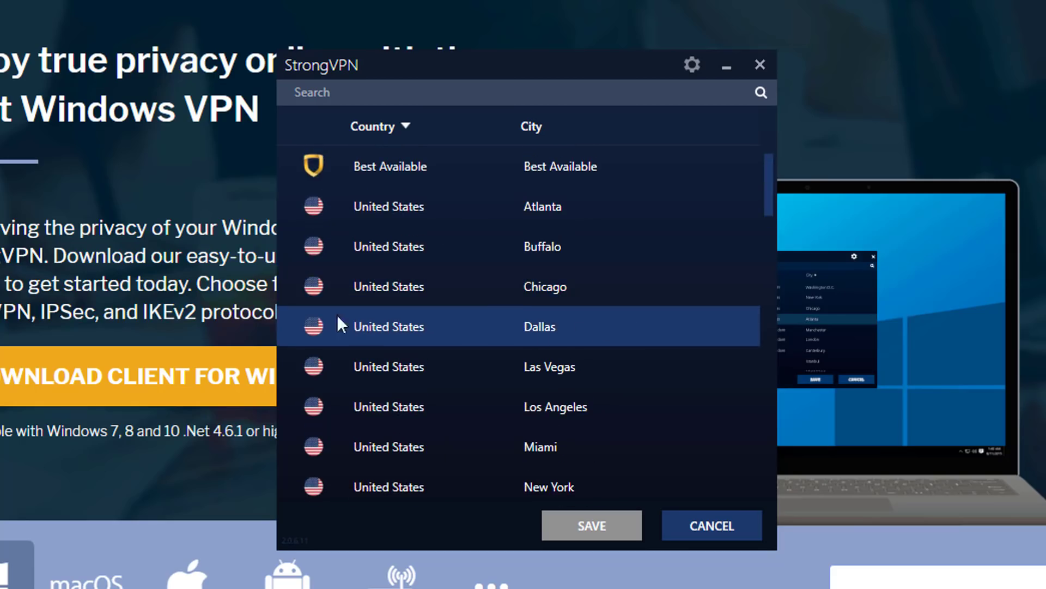
pyautogui.moveTo(586, 330)
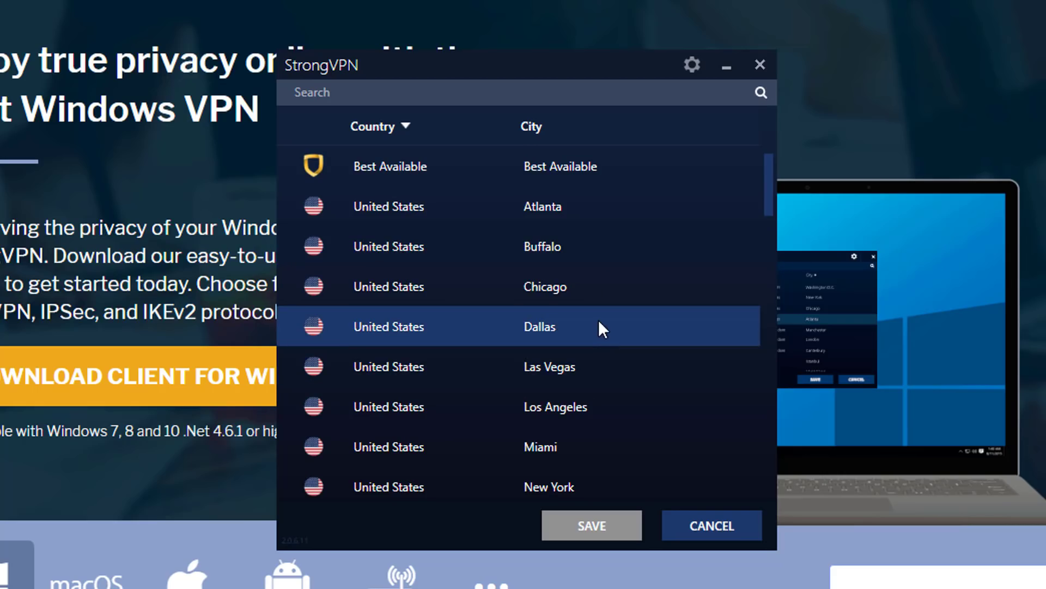
pyautogui.moveTo(594, 333)
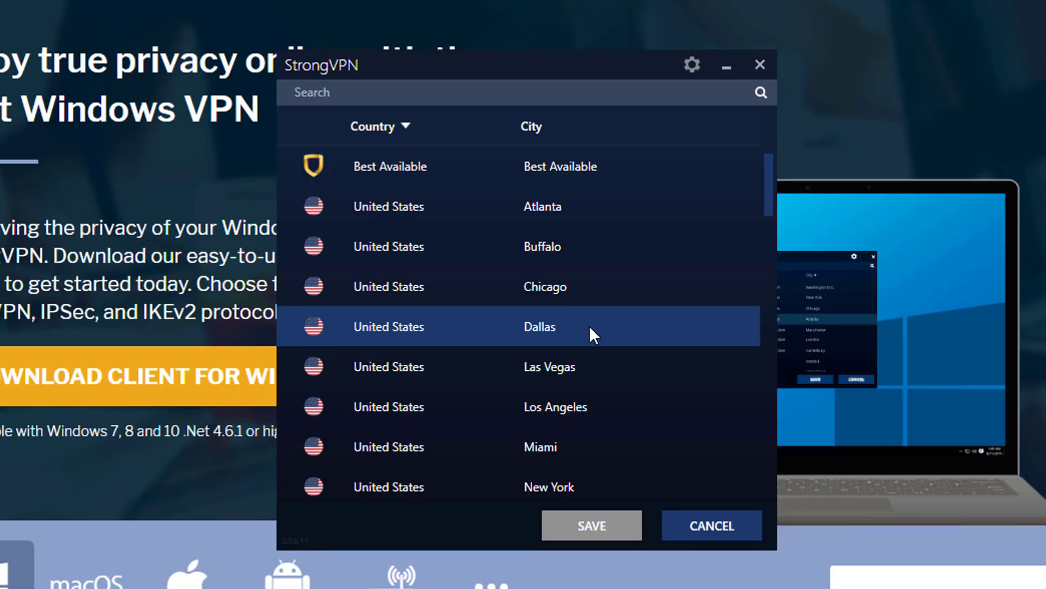
pyautogui.moveTo(585, 335)
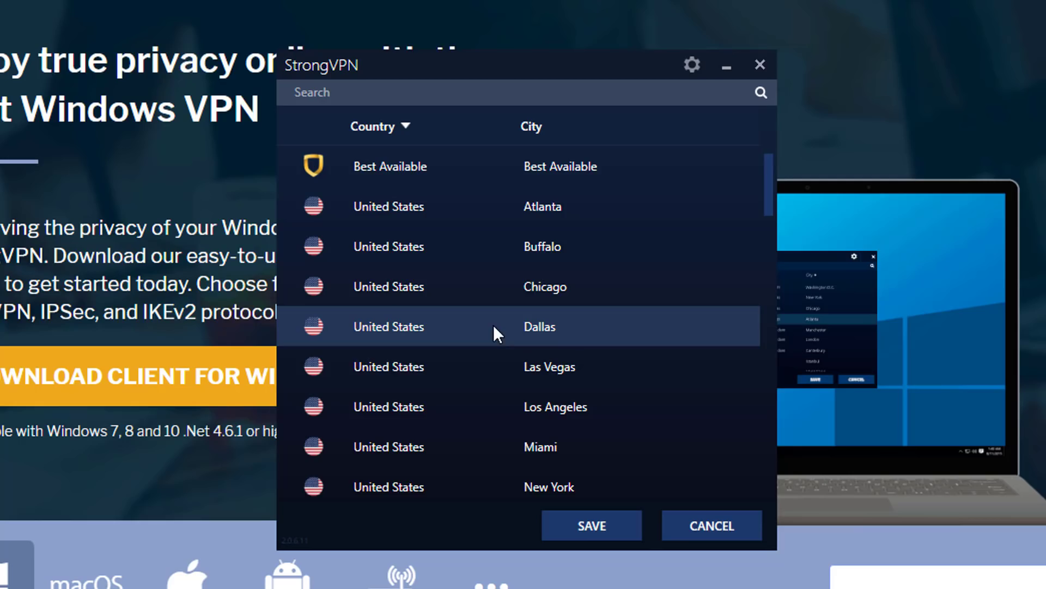
pyautogui.click(590, 524)
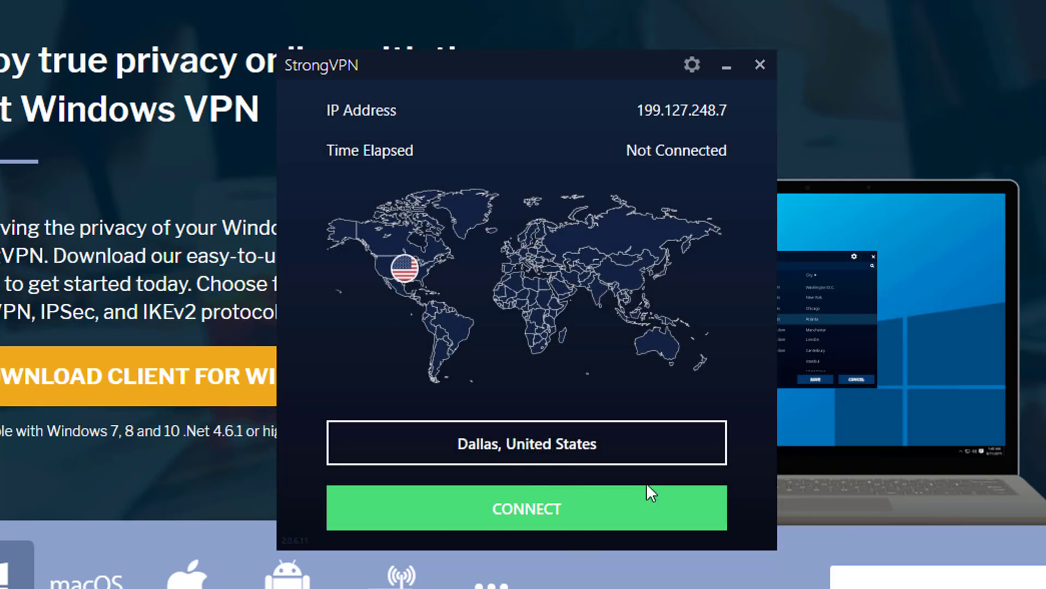
# Step: Connect StrongVPN to Dallas, United States, then minimize the client window
pyautogui.click(526, 508)
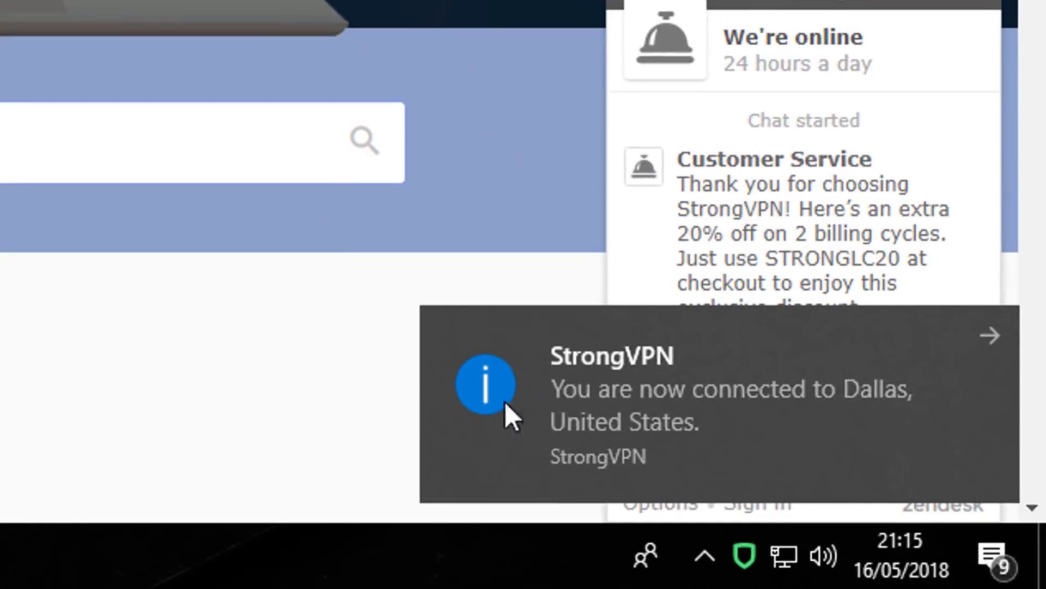
pyautogui.moveTo(730, 437)
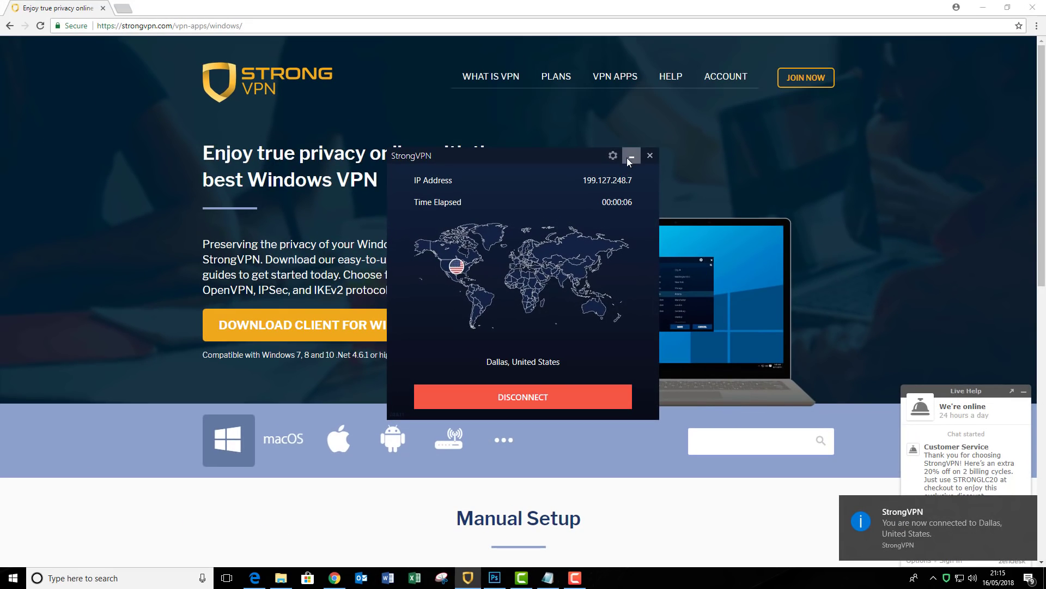
pyautogui.click(630, 155)
pyautogui.write('NETFLIX.C')
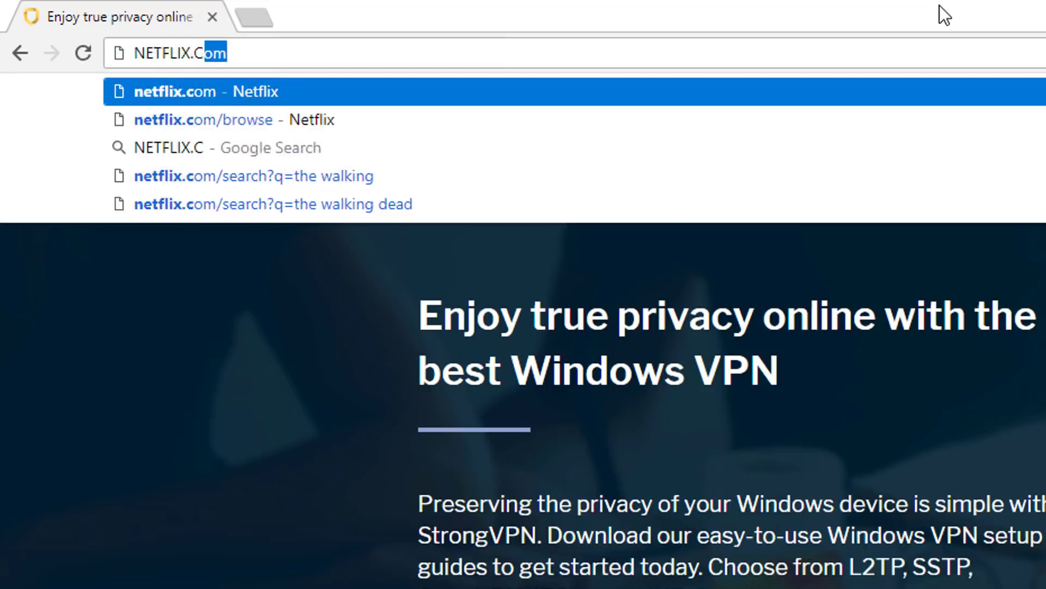
# Step: Load Netflix from the address bar suggestion and scroll through the browse home page
pyautogui.click(205, 119)
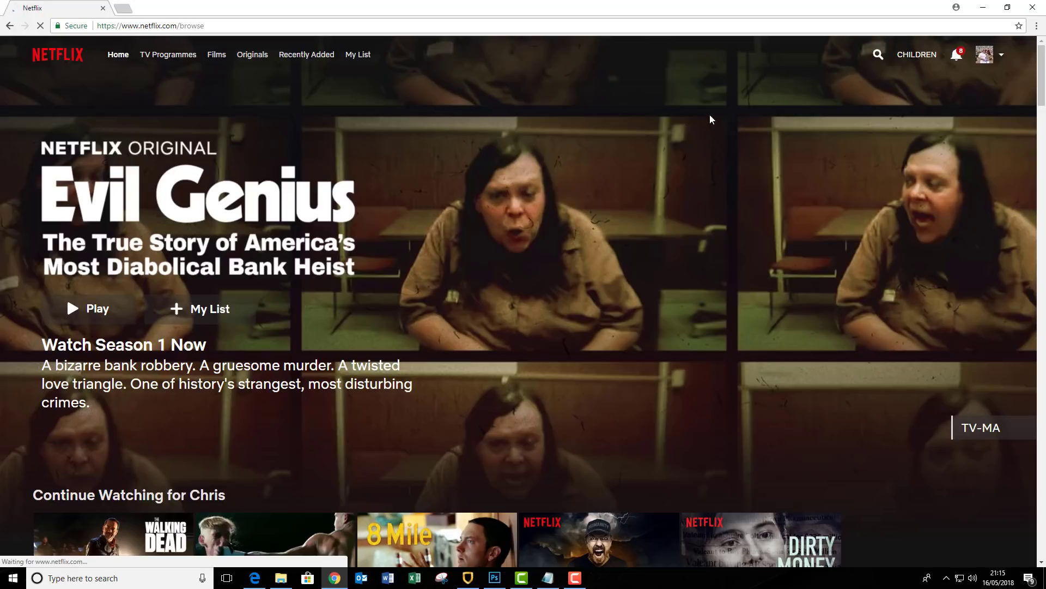
pyautogui.moveTo(582, 324)
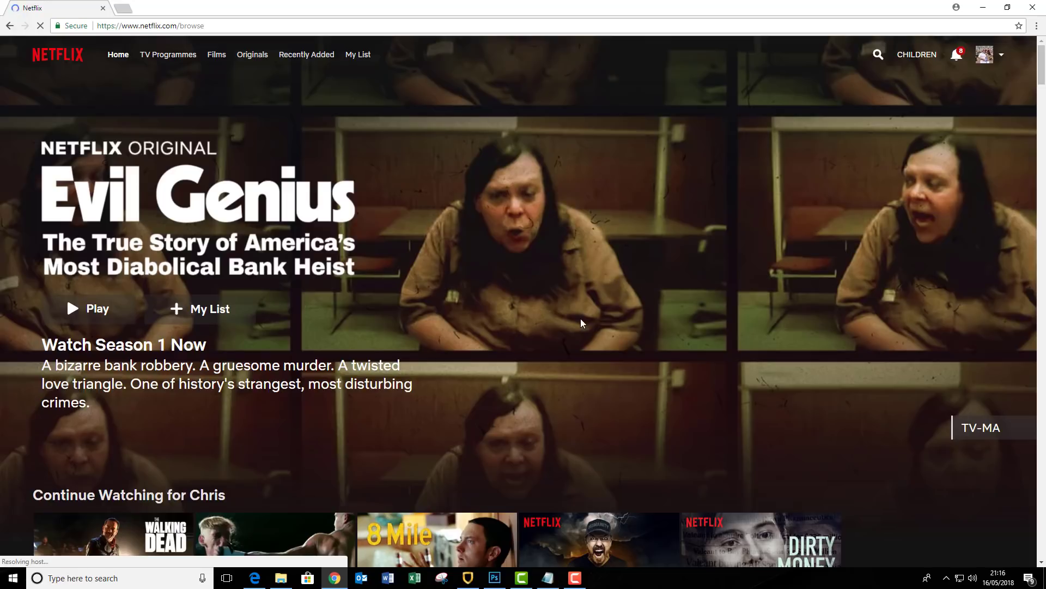
pyautogui.scroll(-3)
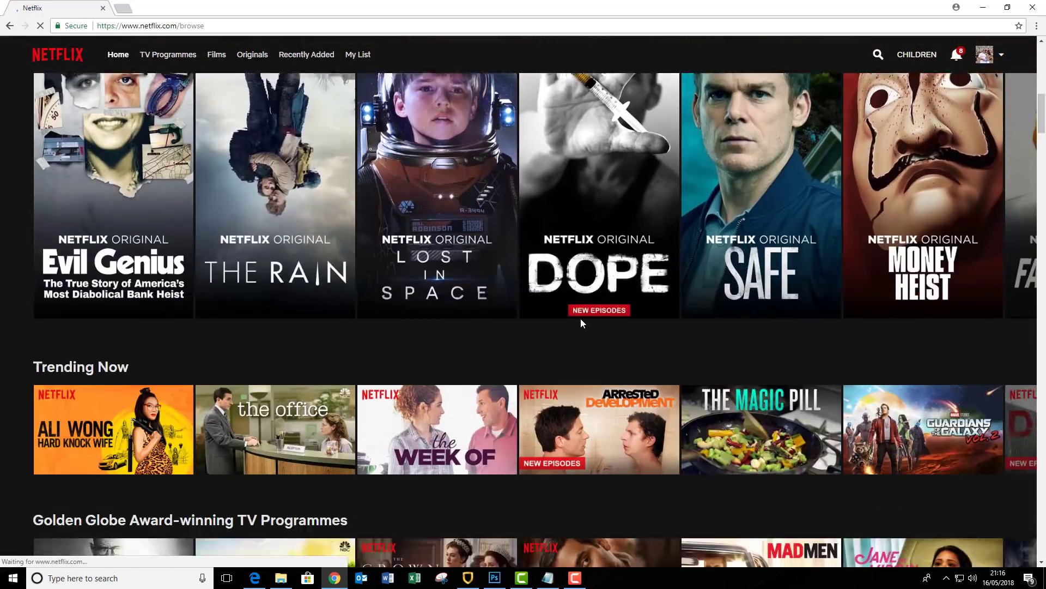
pyautogui.scroll(-3)
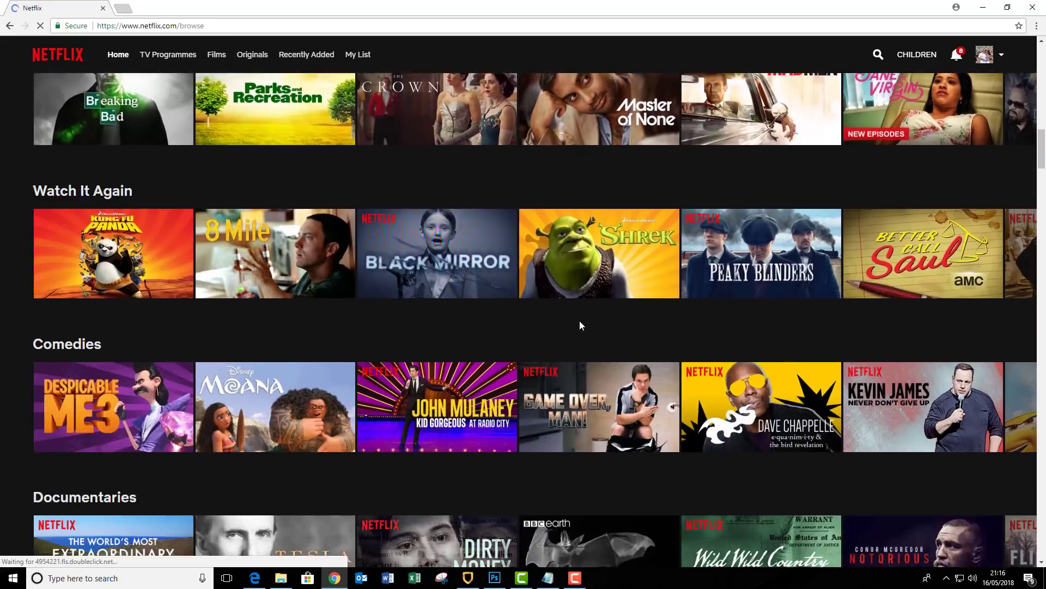
pyautogui.scroll(-3)
pyautogui.write('t')
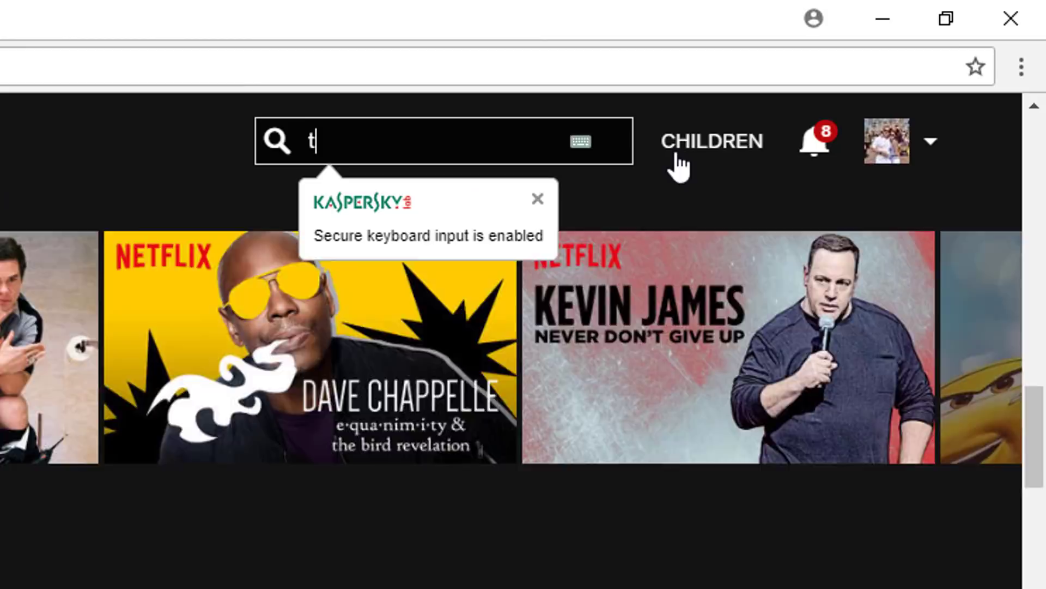
# Step: Finish typing 'the walking dead' into the Netflix search box
pyautogui.write('he walking dead')
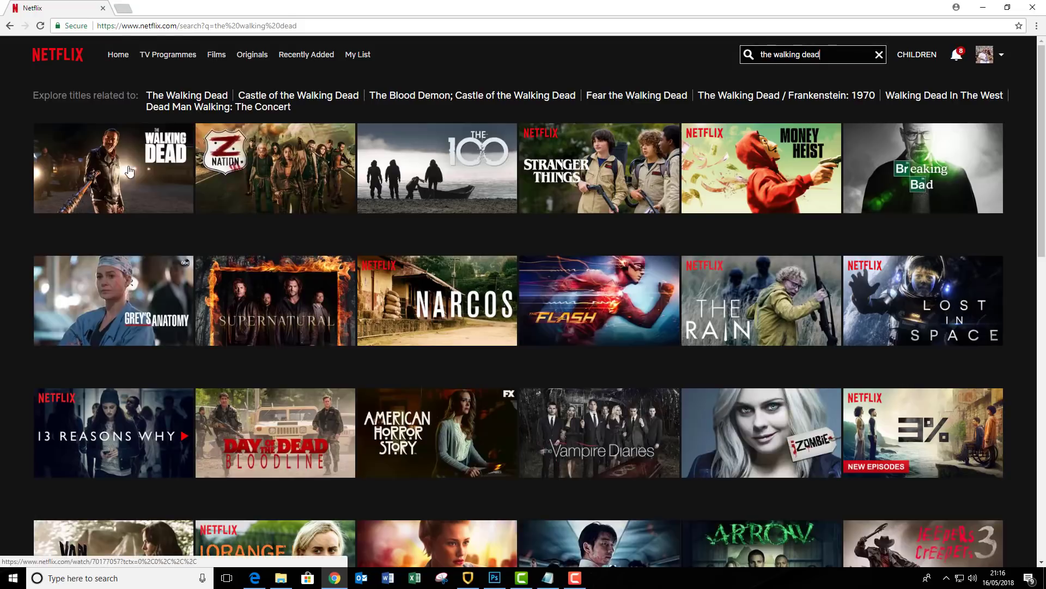
pyautogui.moveTo(321, 249)
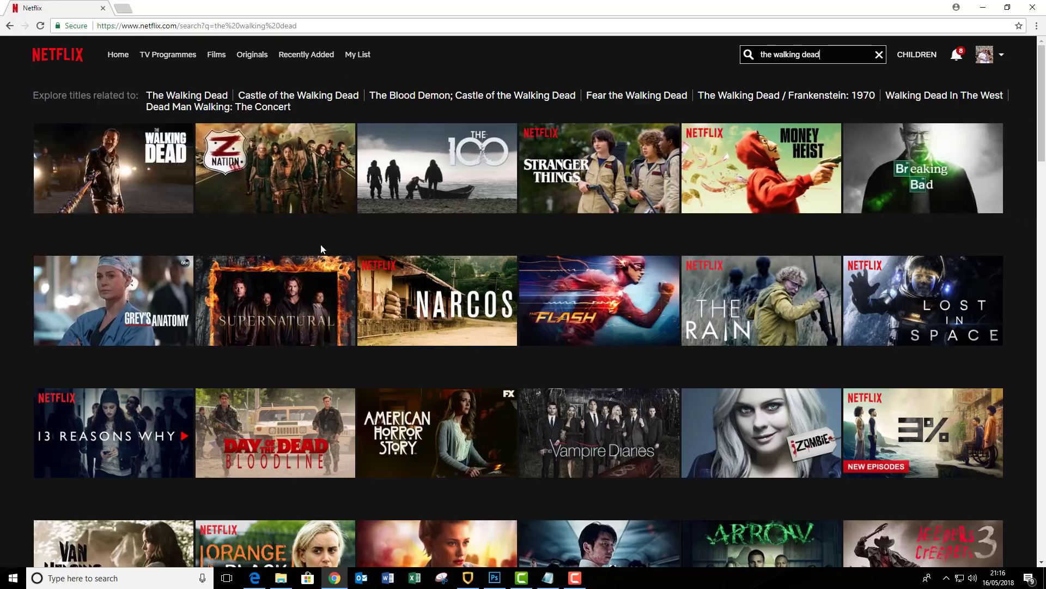
pyautogui.moveTo(458, 247)
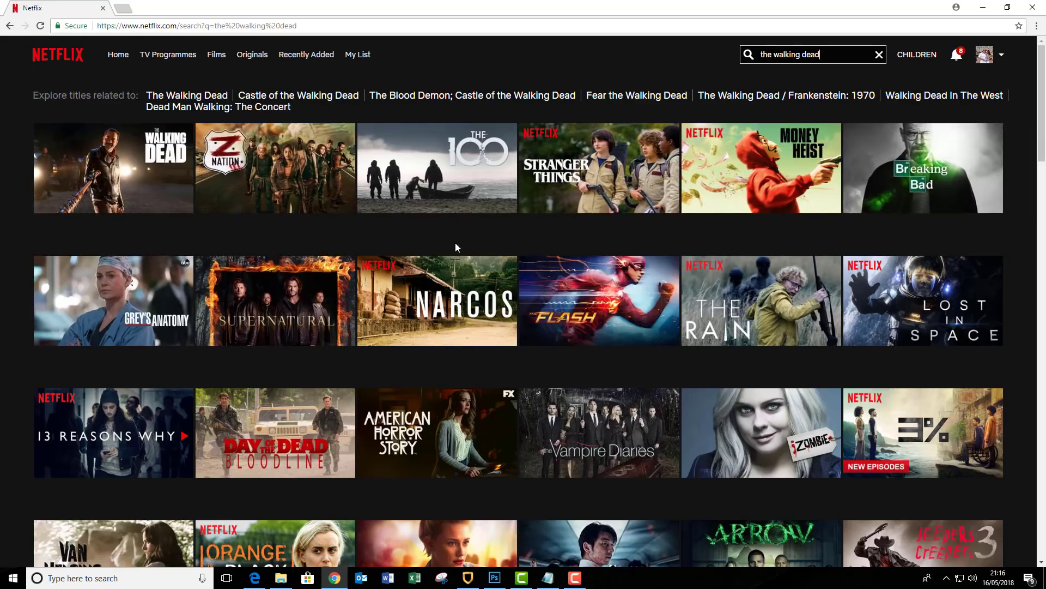